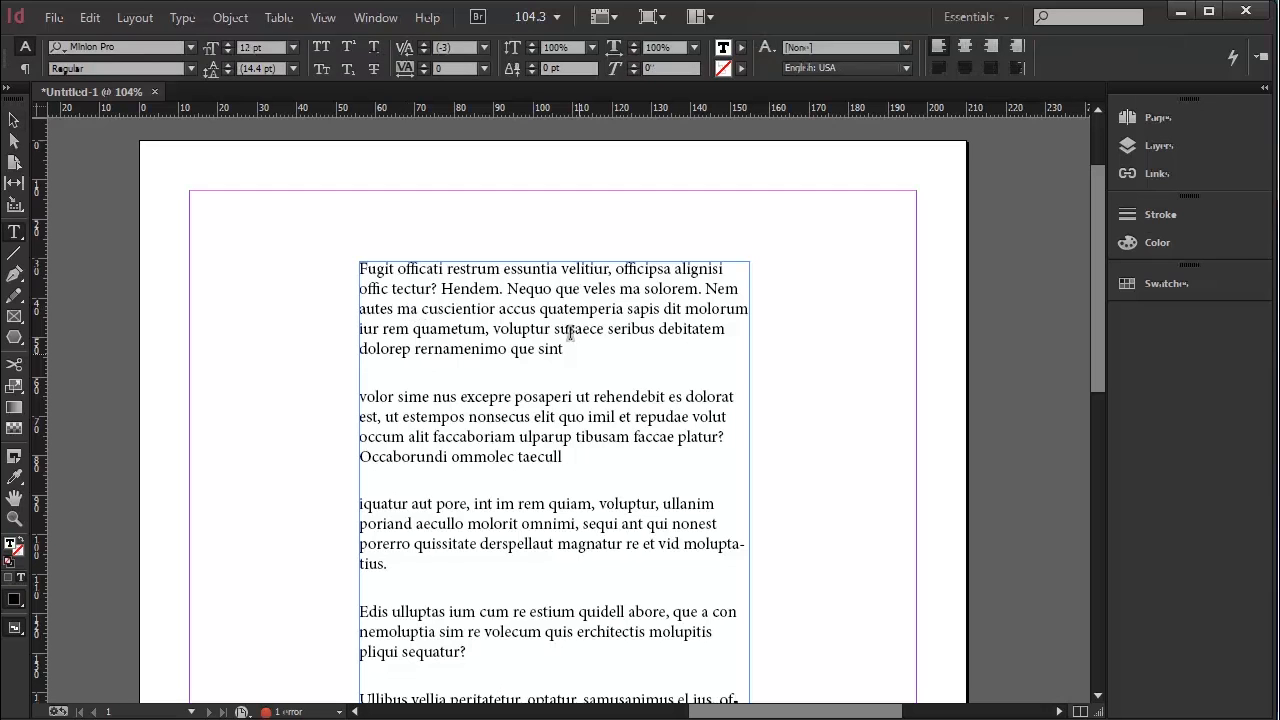
# - Set the first paragraph in Myriad Pro at 10 pt with 14 pt leading
pyautogui.moveTo(360, 268); pyautogui.dragTo(563, 348)
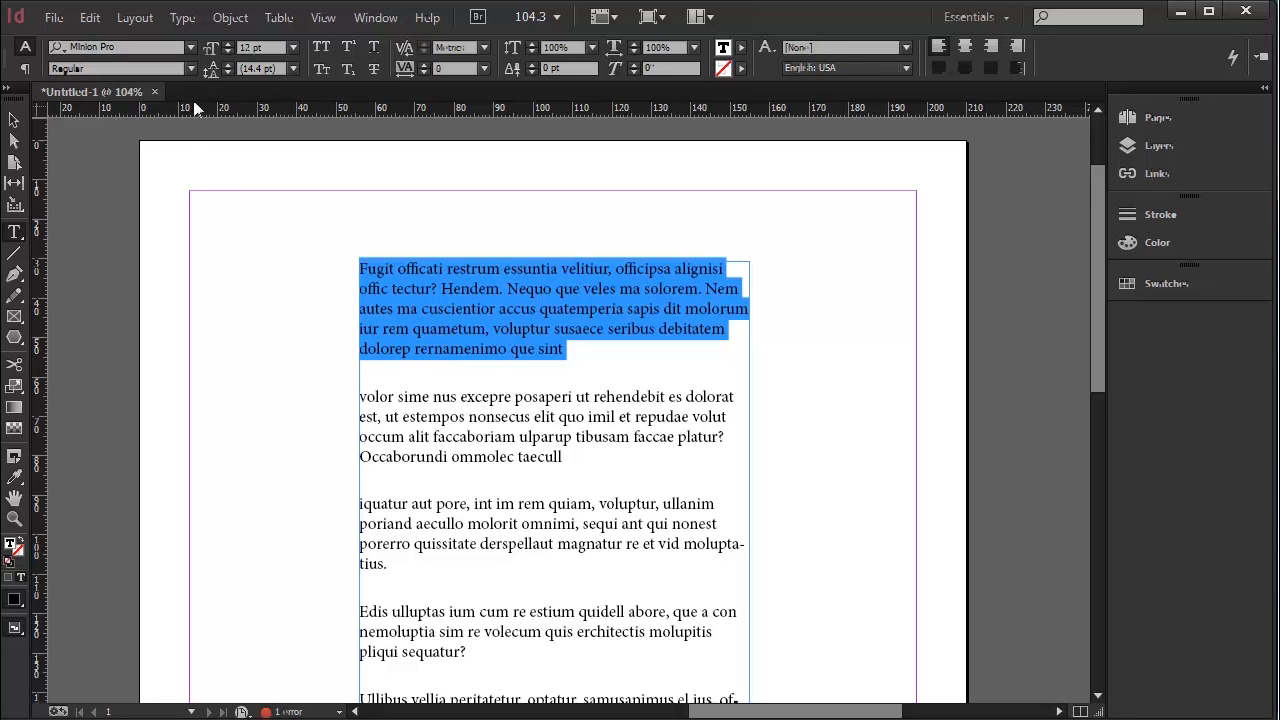
pyautogui.click(191, 47)
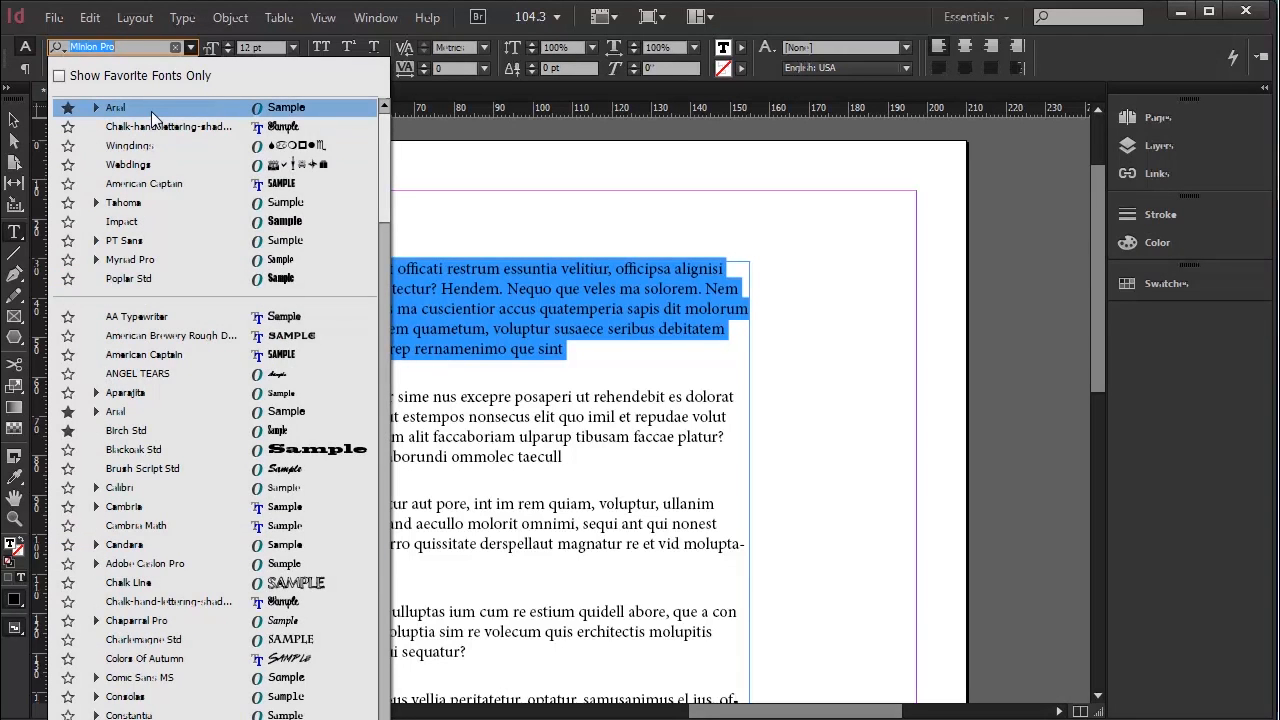
pyautogui.moveTo(163, 155)
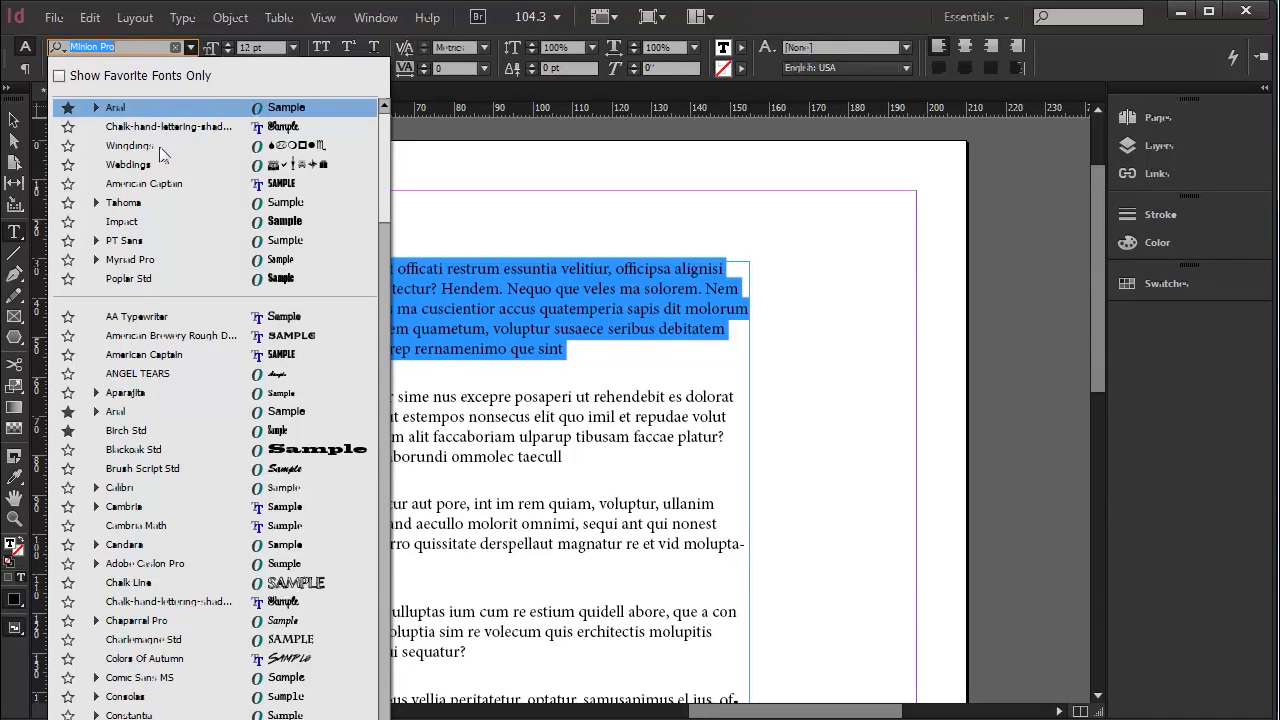
pyautogui.click(129, 259)
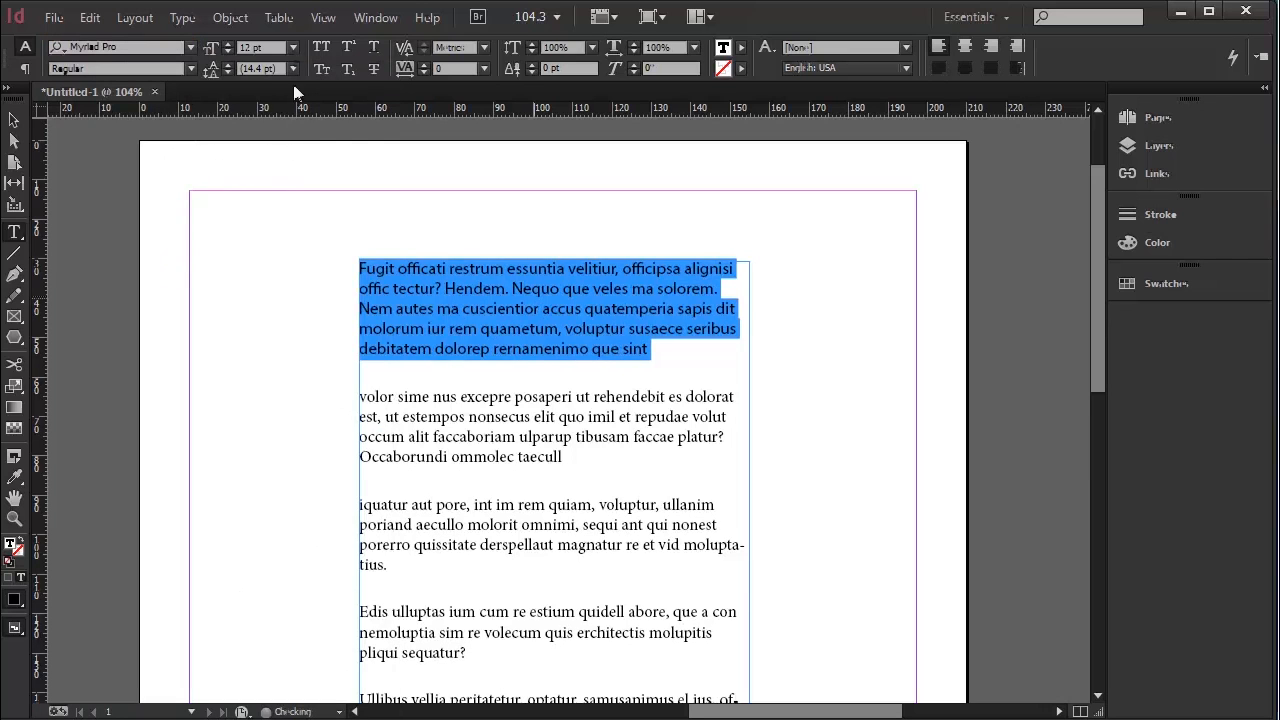
pyautogui.click(291, 47)
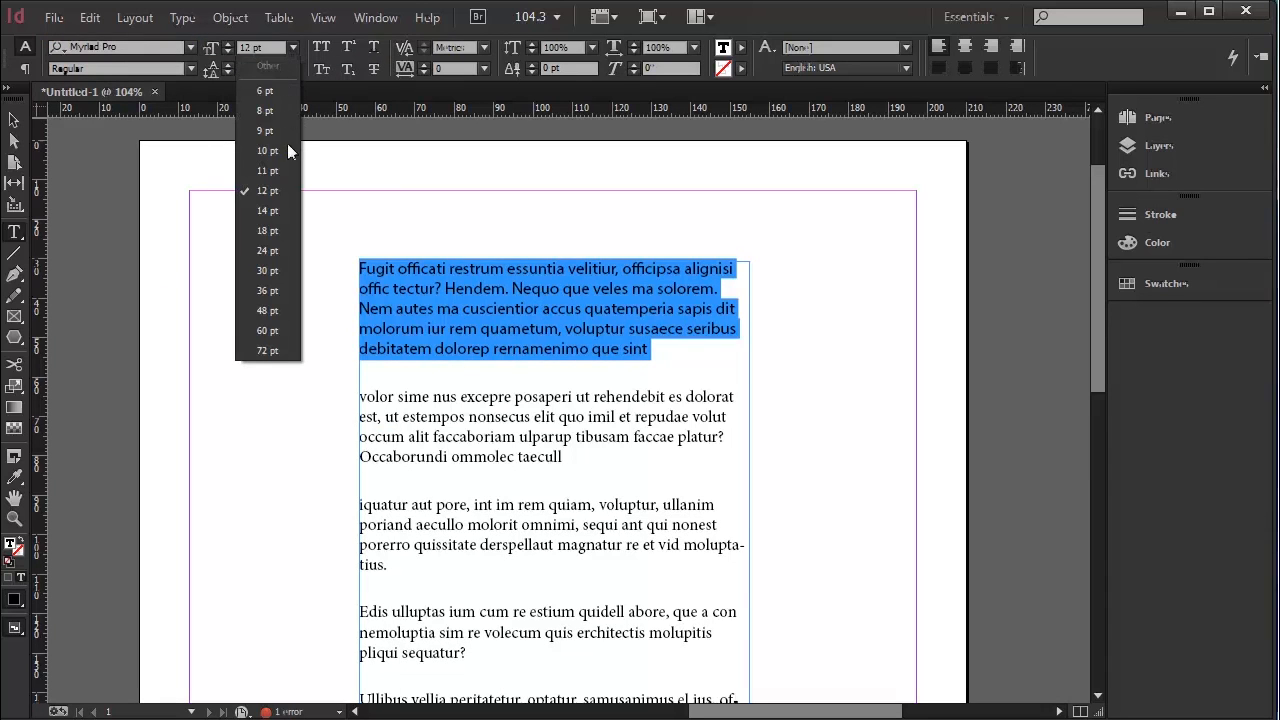
pyautogui.click(266, 150)
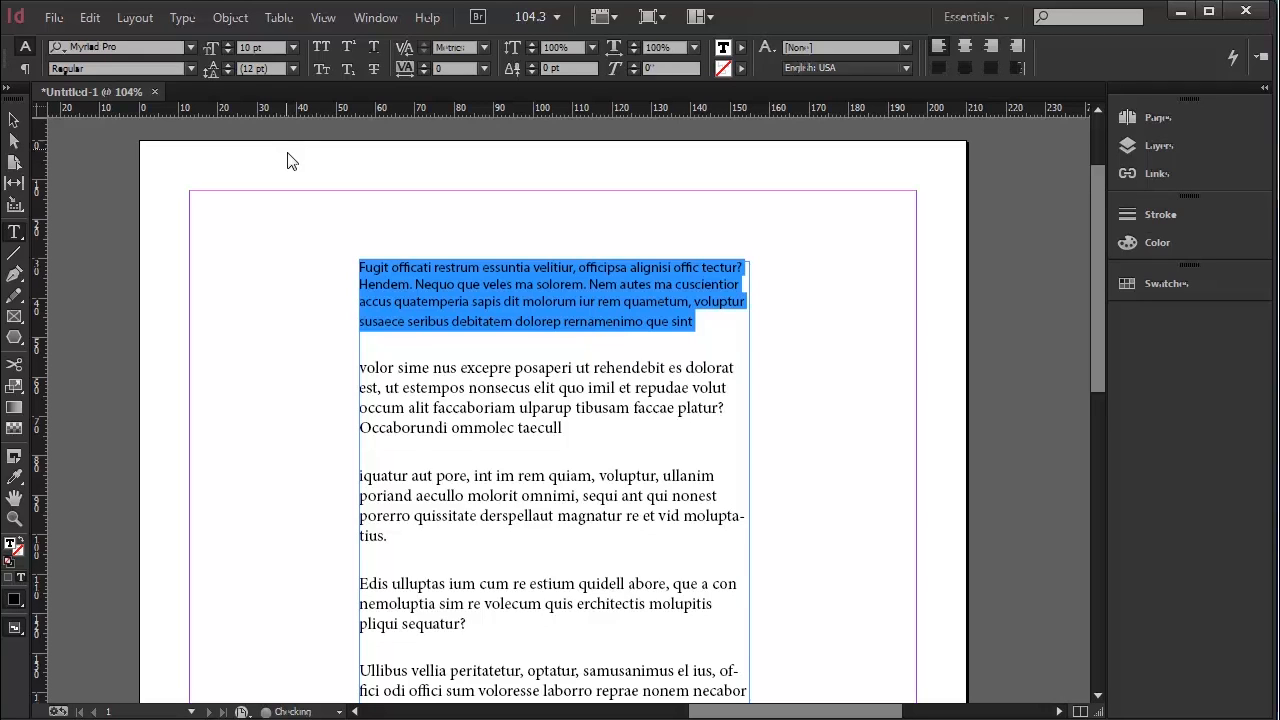
pyautogui.moveTo(290, 105)
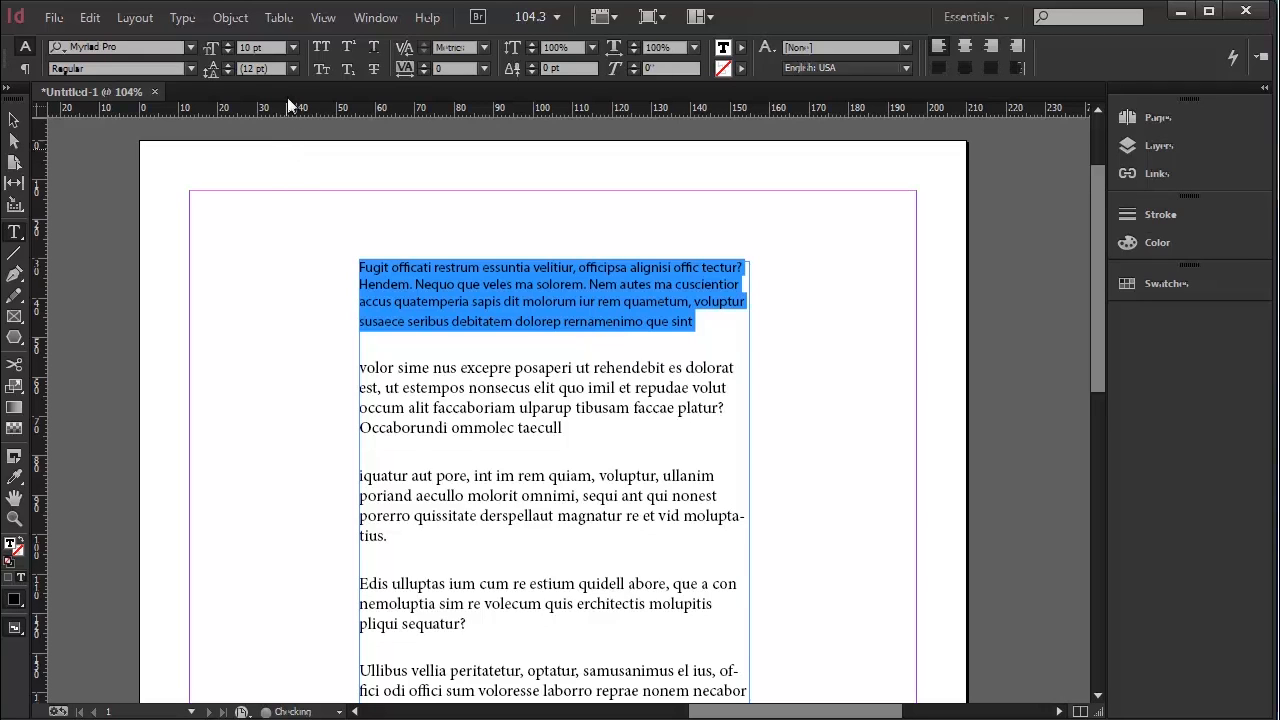
pyautogui.click(293, 68)
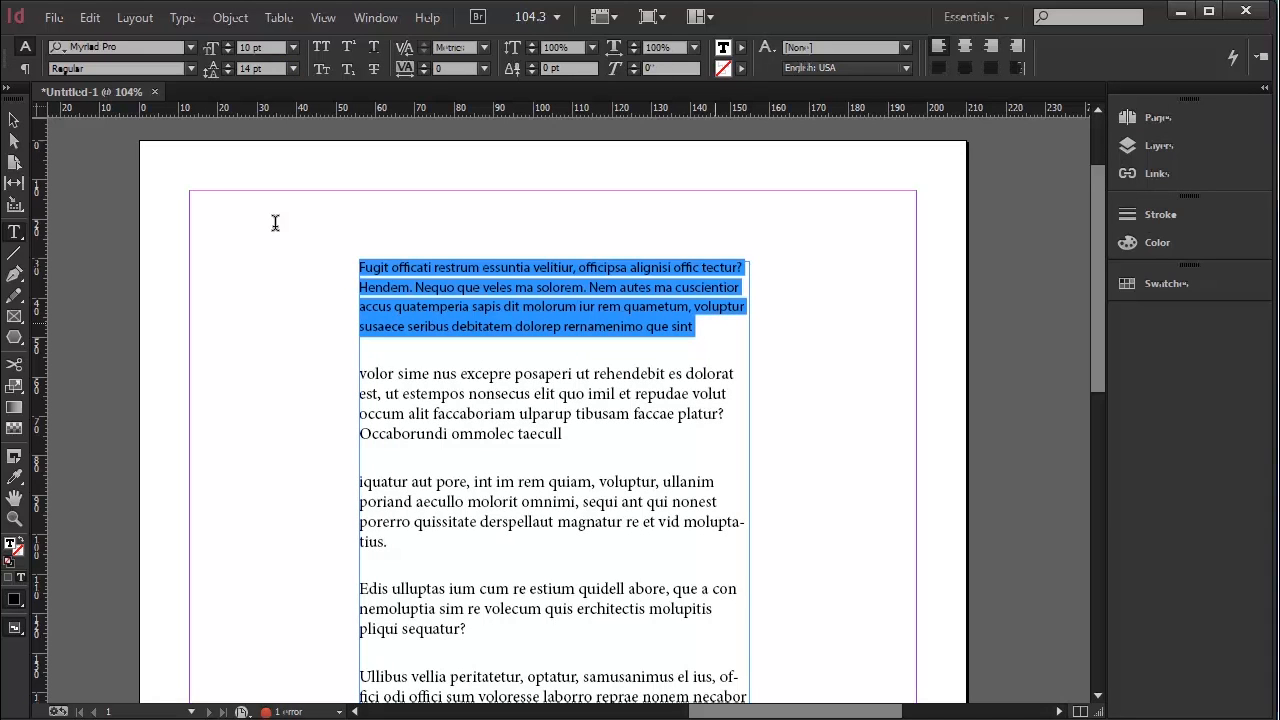
pyautogui.moveTo(589, 244)
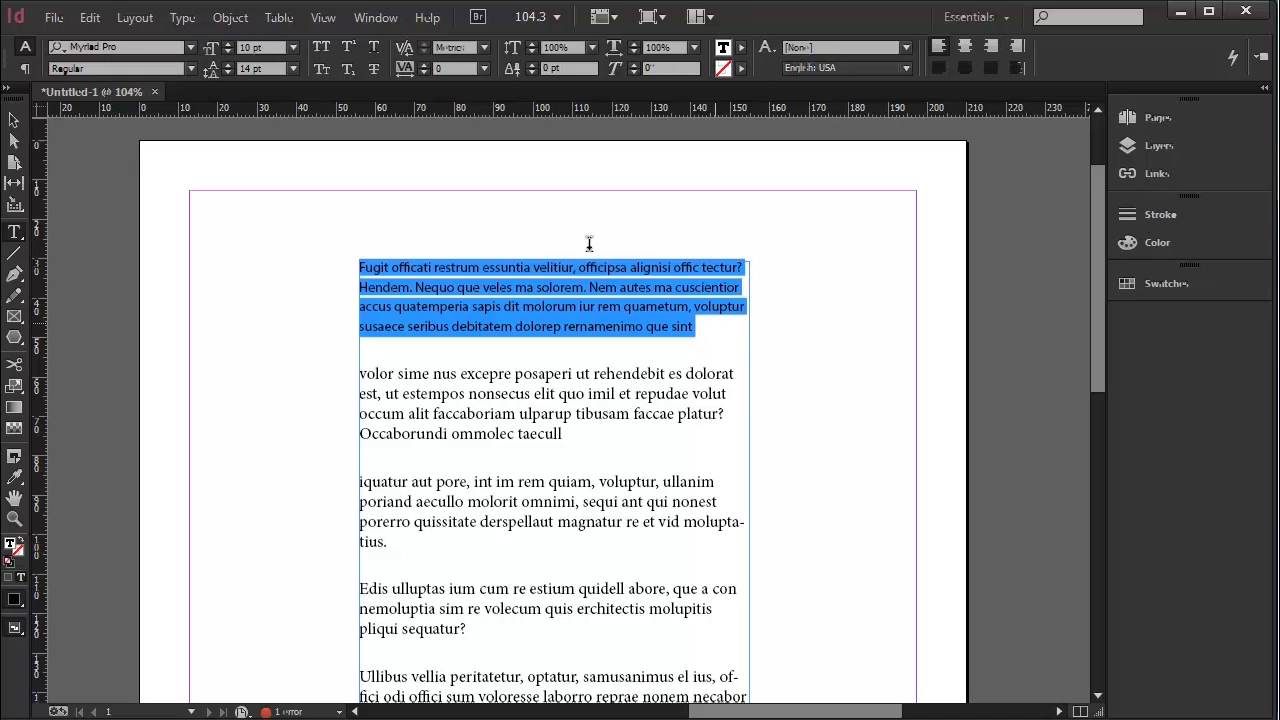
pyautogui.click(700, 326)
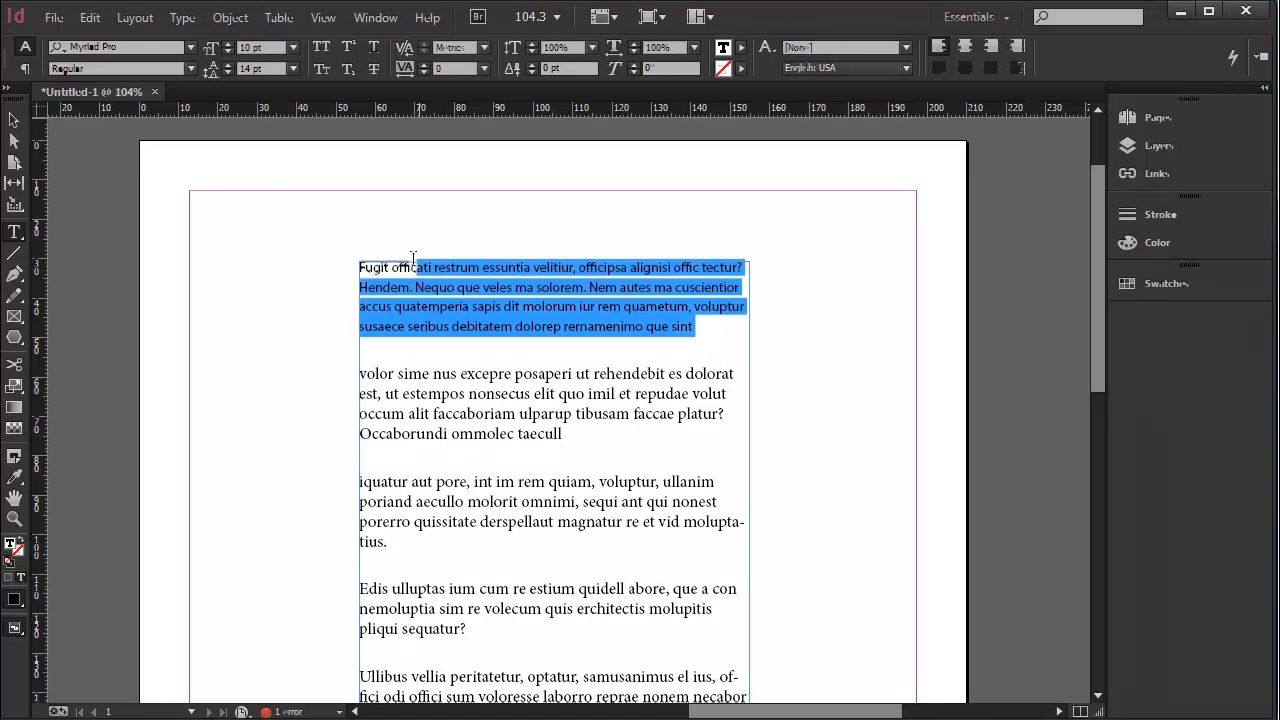
pyautogui.click(11, 47)
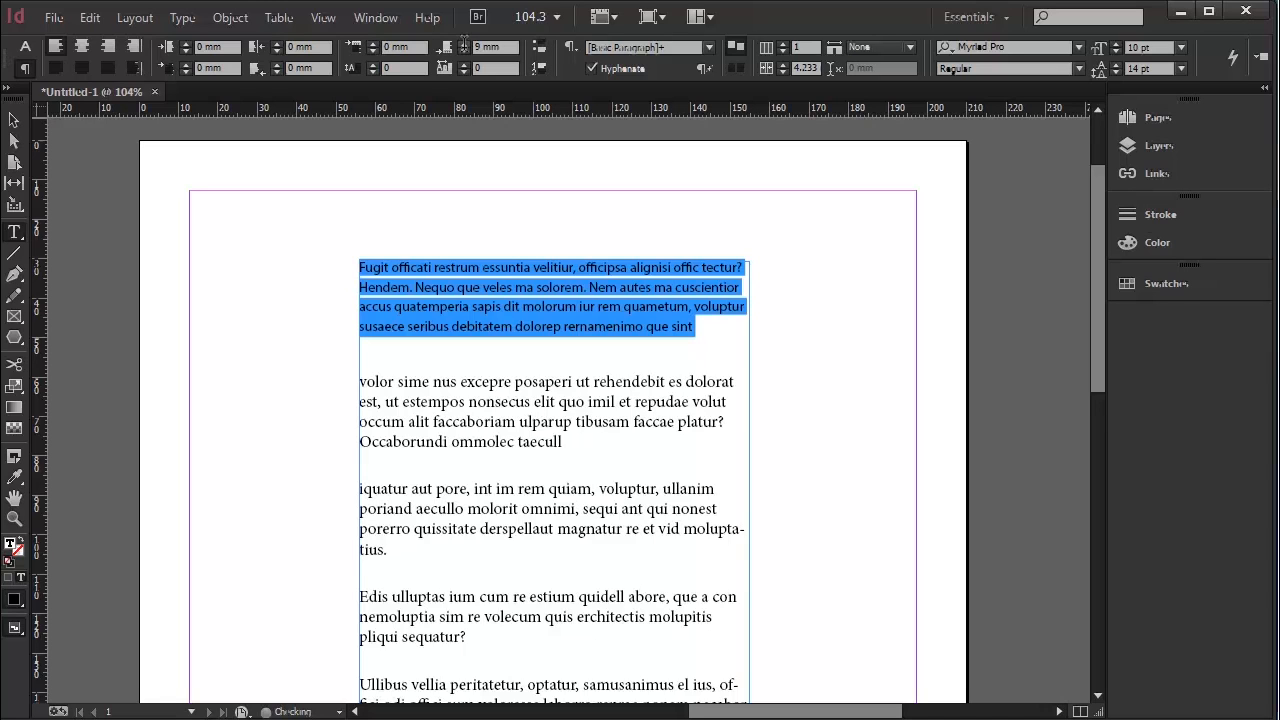
pyautogui.moveTo(579, 242)
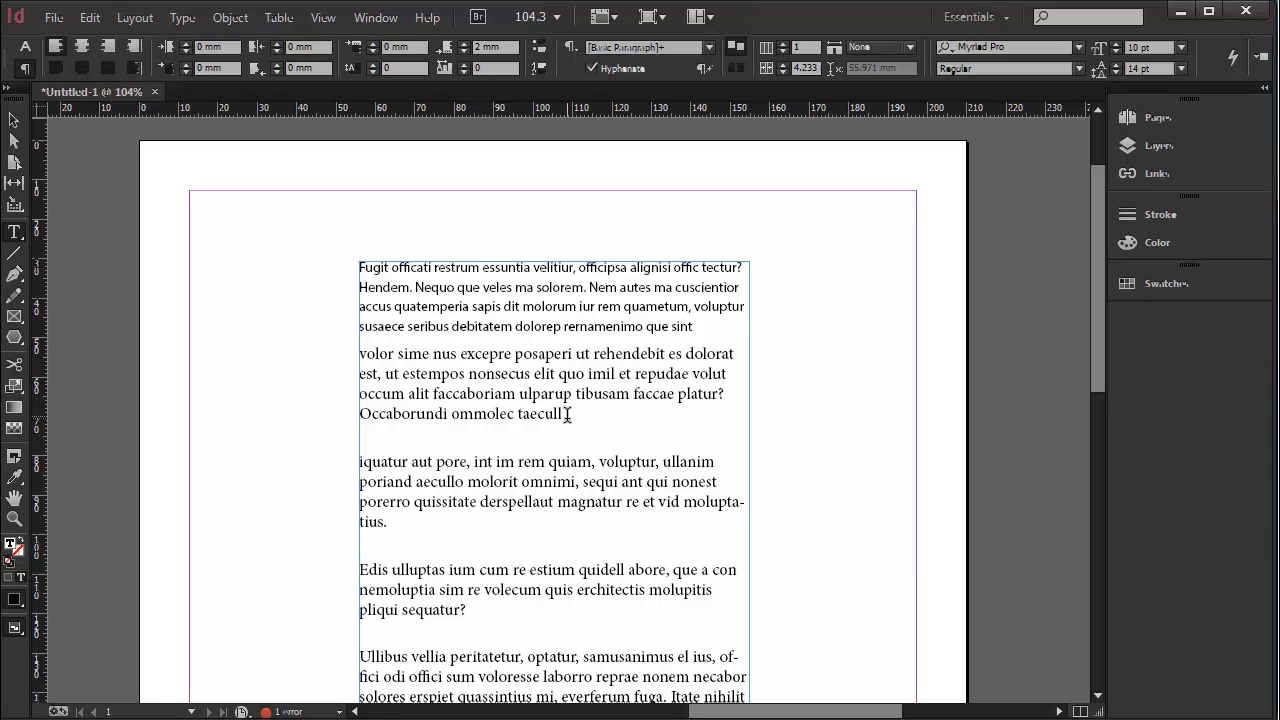
# - Set the second paragraph in Cambria with 14 pt leading
pyautogui.moveTo(360, 353); pyautogui.dragTo(563, 414)
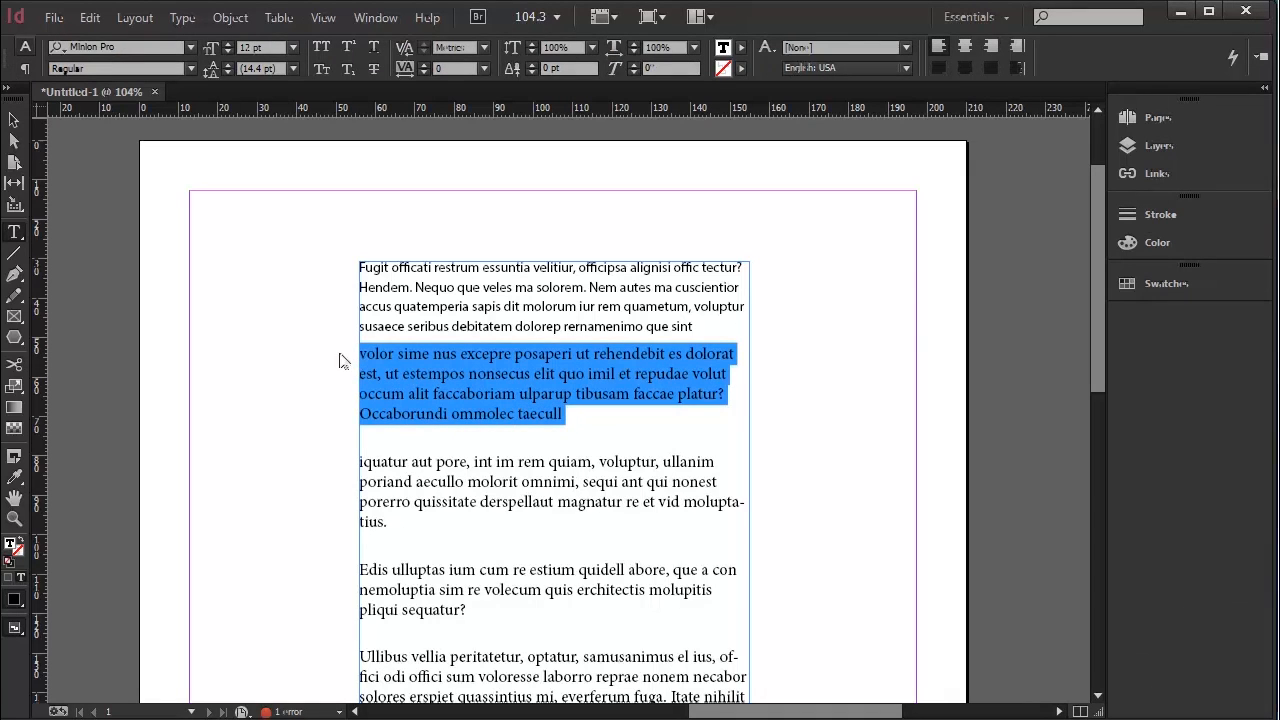
pyautogui.click(190, 47)
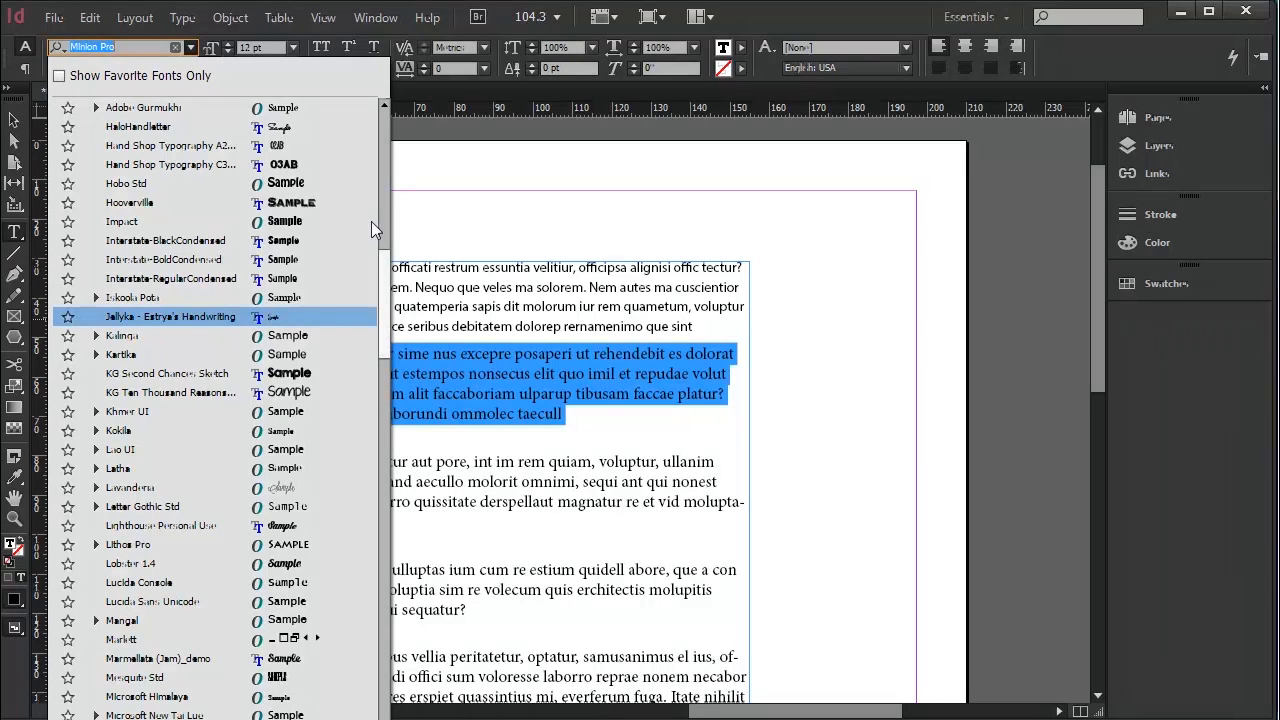
pyautogui.click(129, 107)
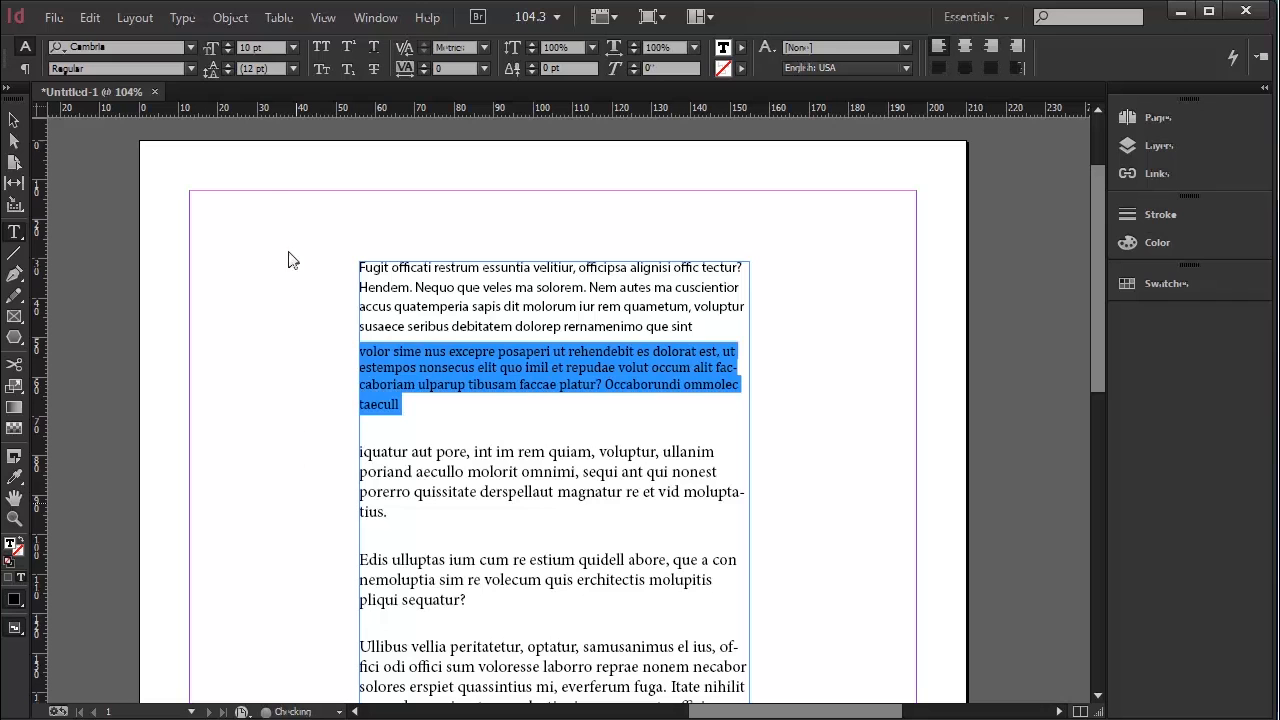
pyautogui.click(293, 68)
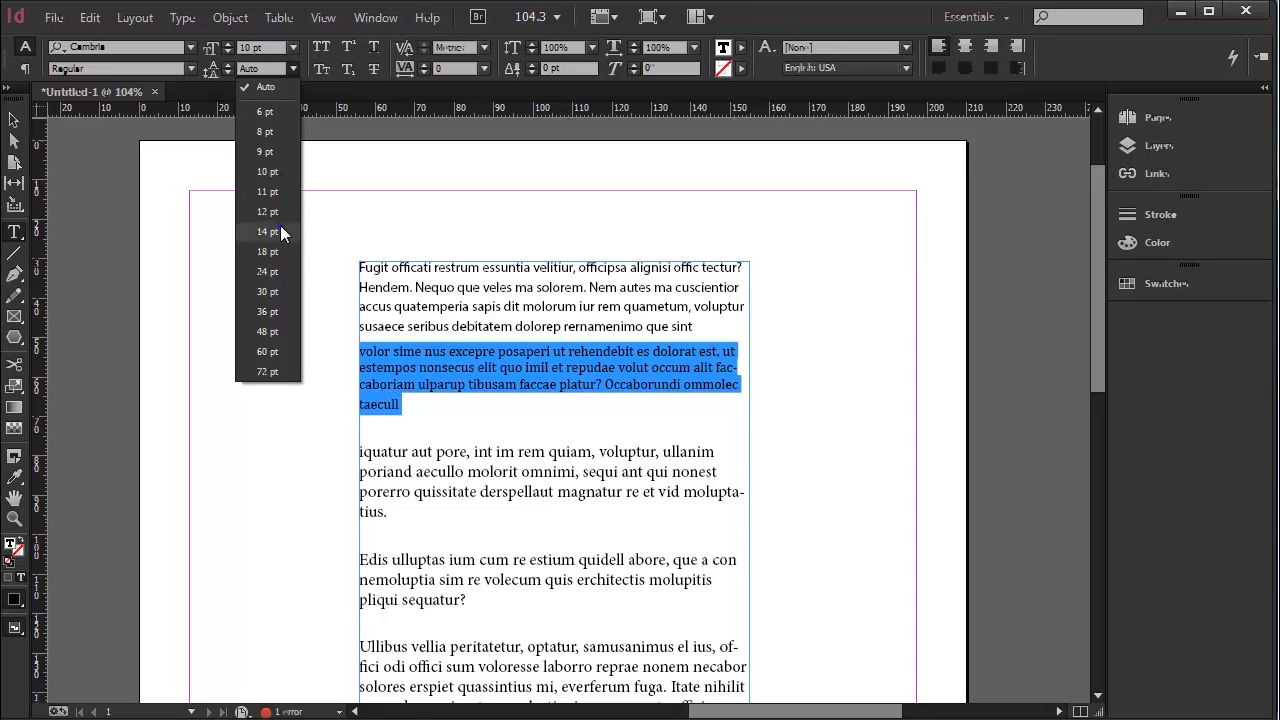
pyautogui.click(266, 231)
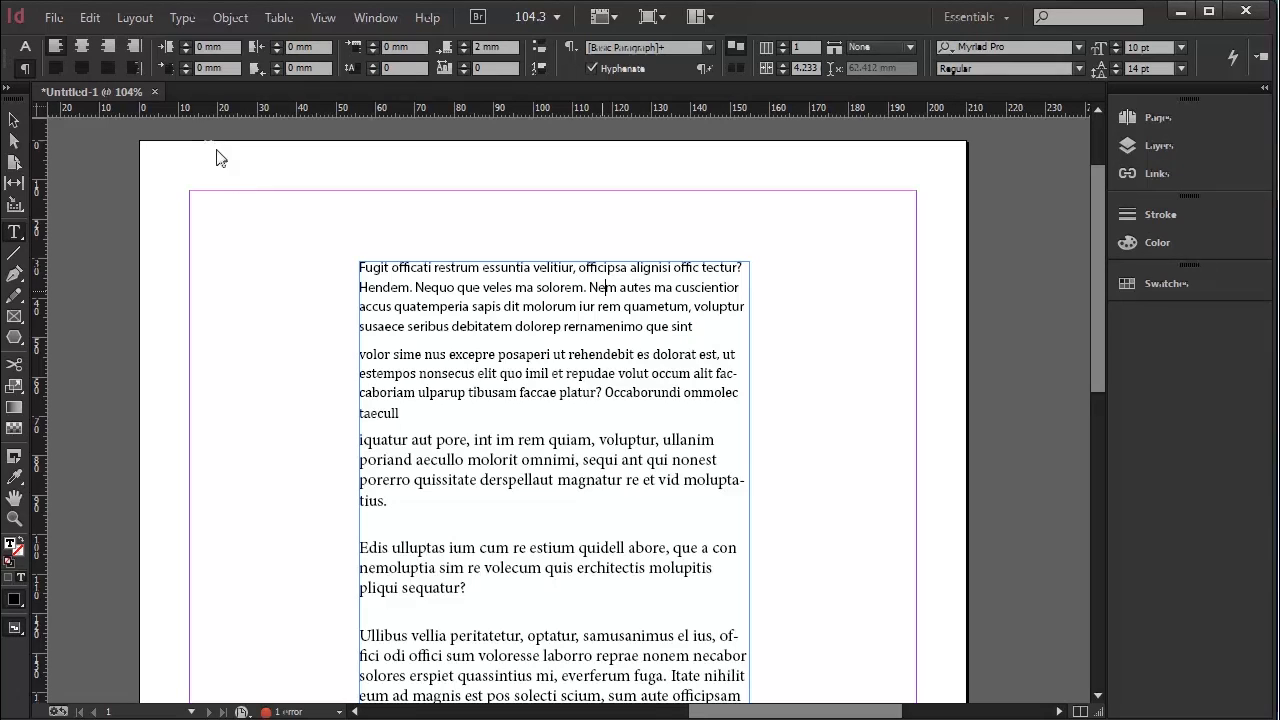
# - Save the first paragraph's Myriad Pro formatting as a new paragraph style named 'body'
pyautogui.click(182, 17)
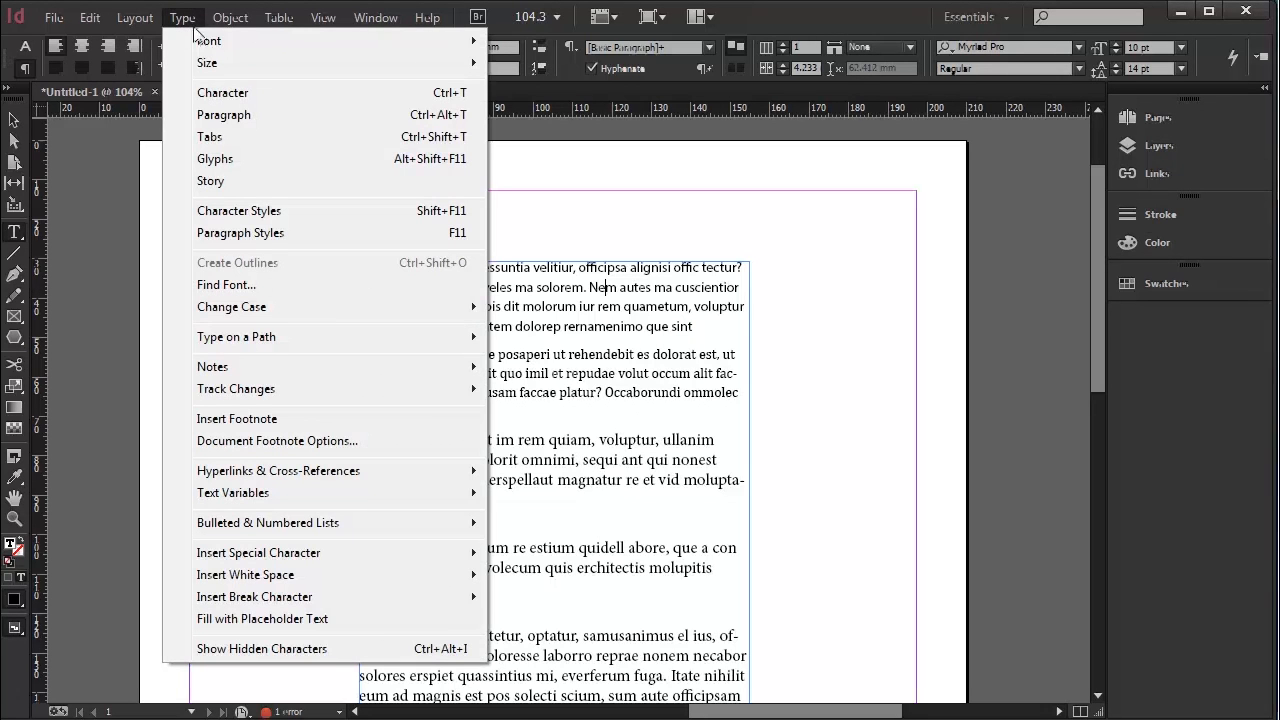
pyautogui.click(240, 233)
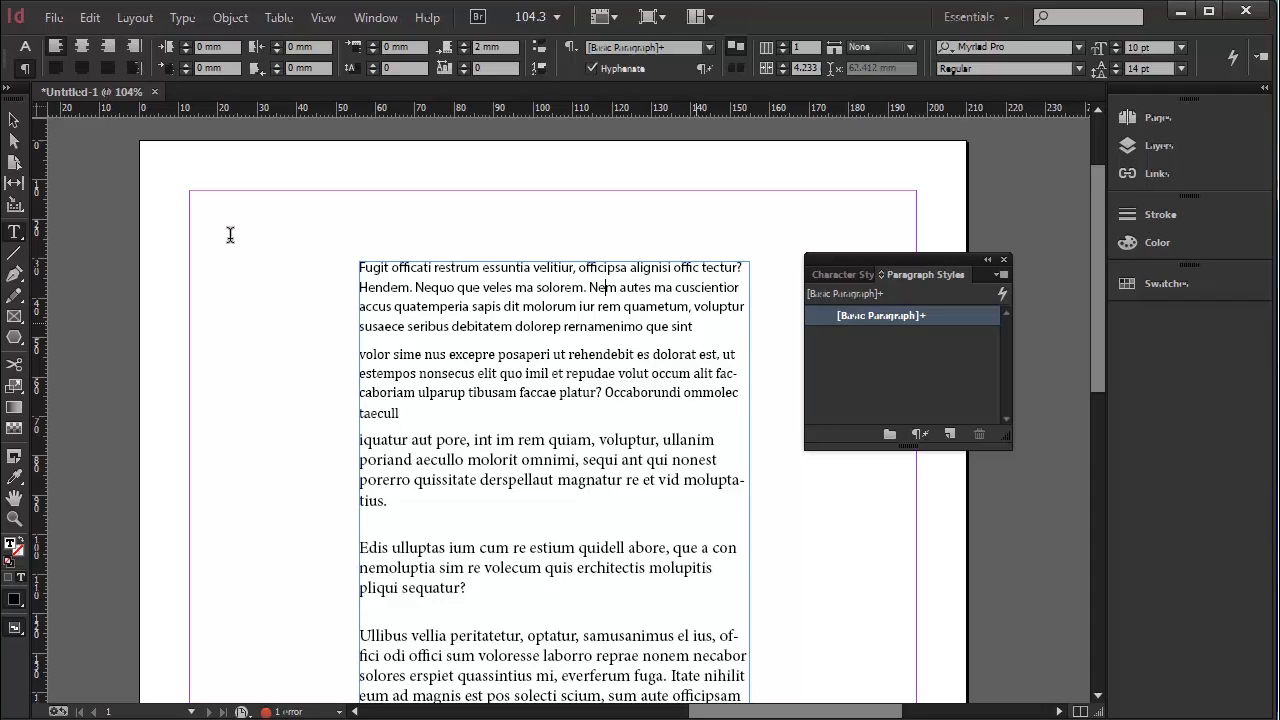
pyautogui.moveTo(290, 235)
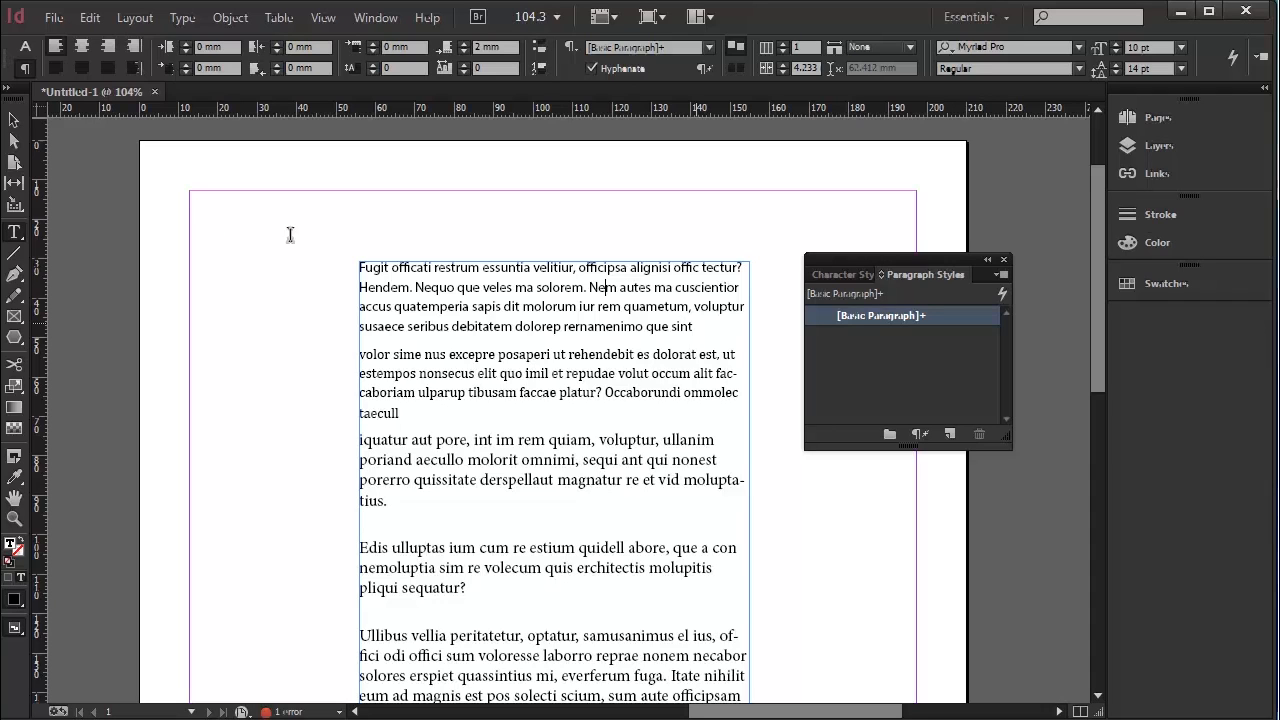
pyautogui.moveTo(620, 287); pyautogui.dragTo(690, 327)
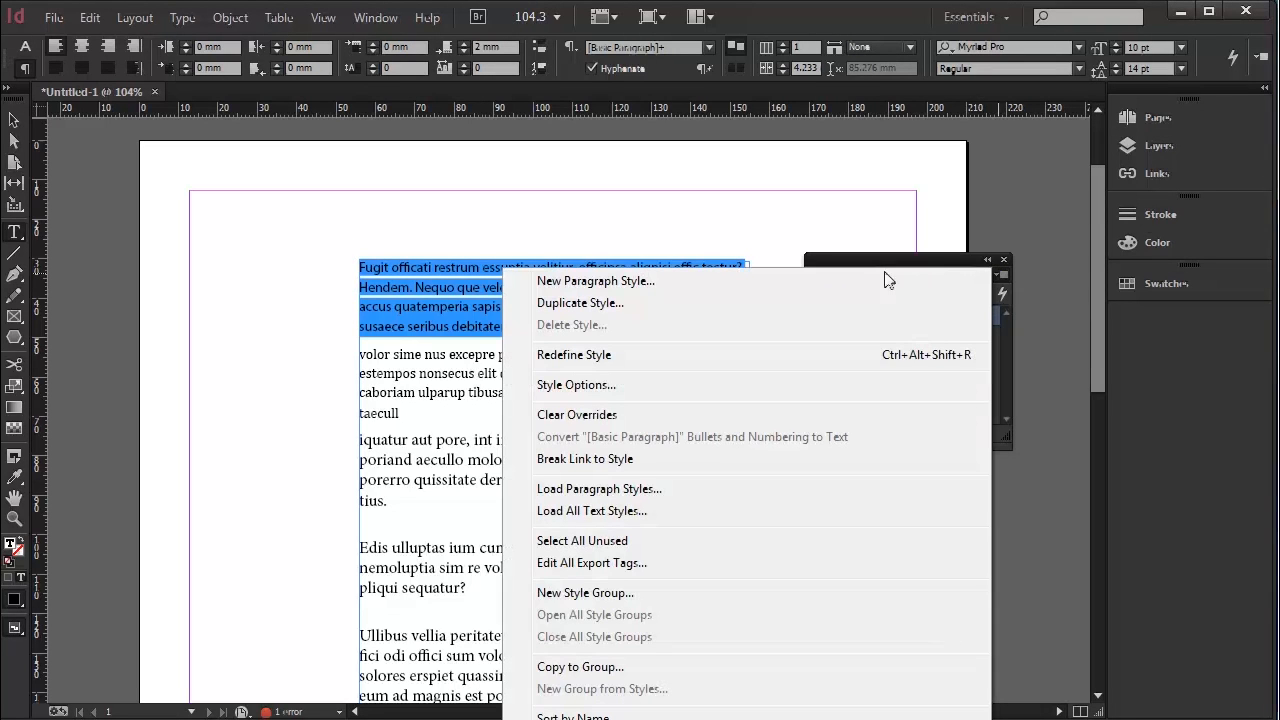
pyautogui.click(595, 280)
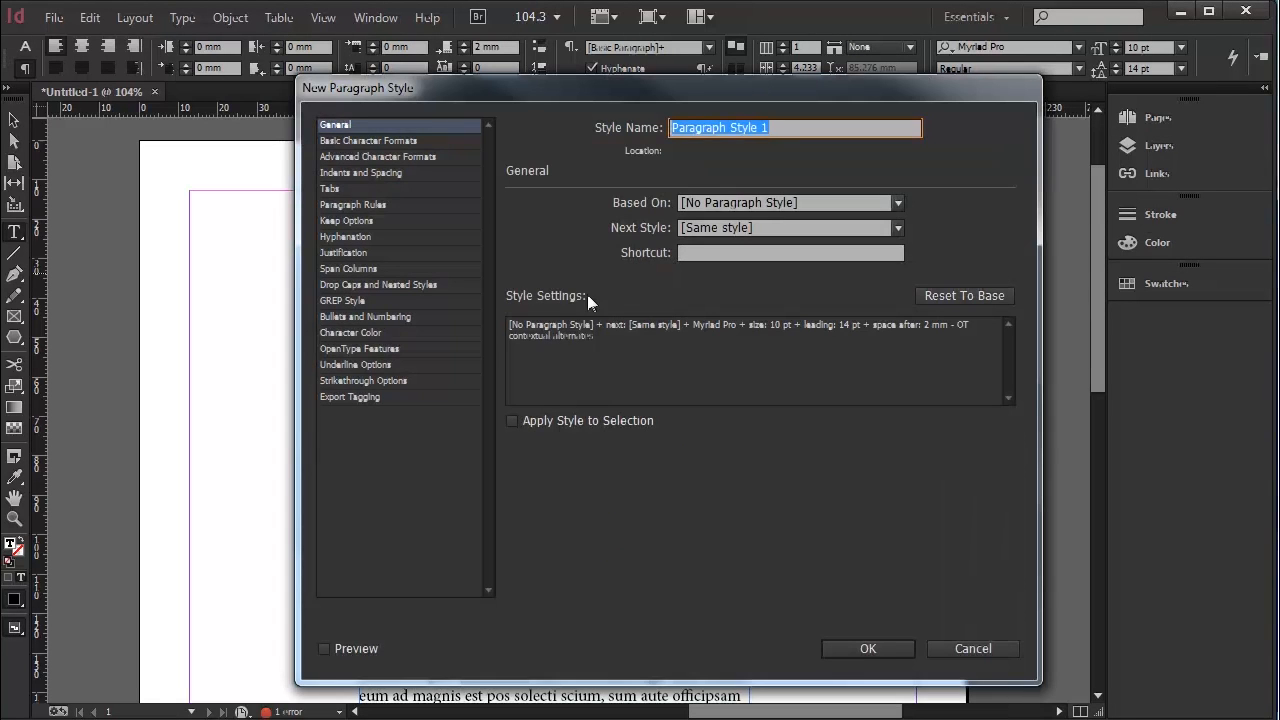
pyautogui.write('body')
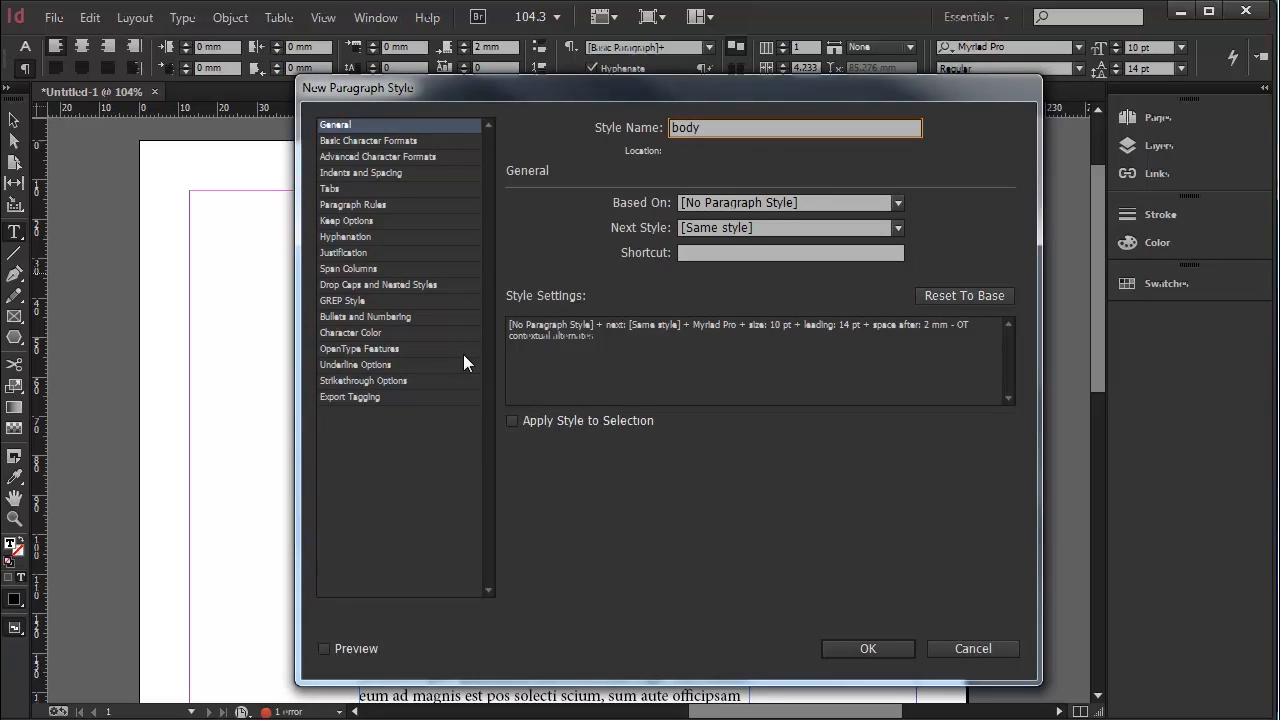
pyautogui.moveTo(844, 482)
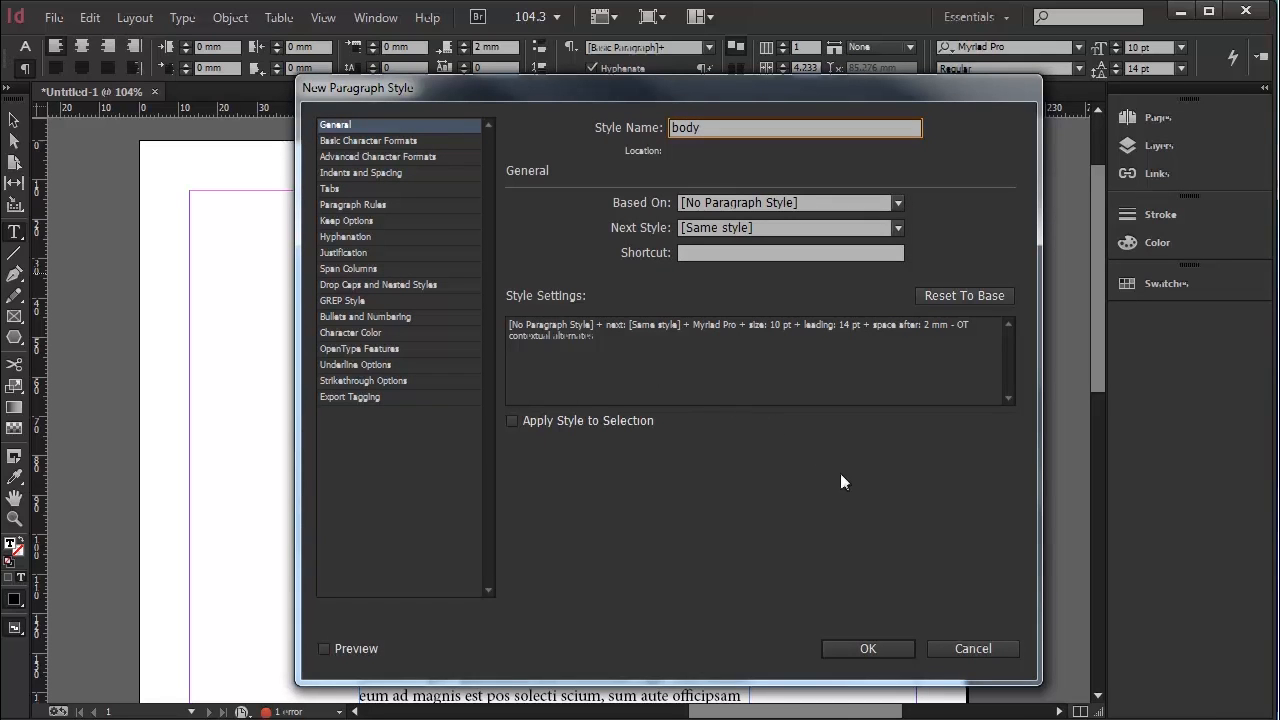
pyautogui.click(868, 648)
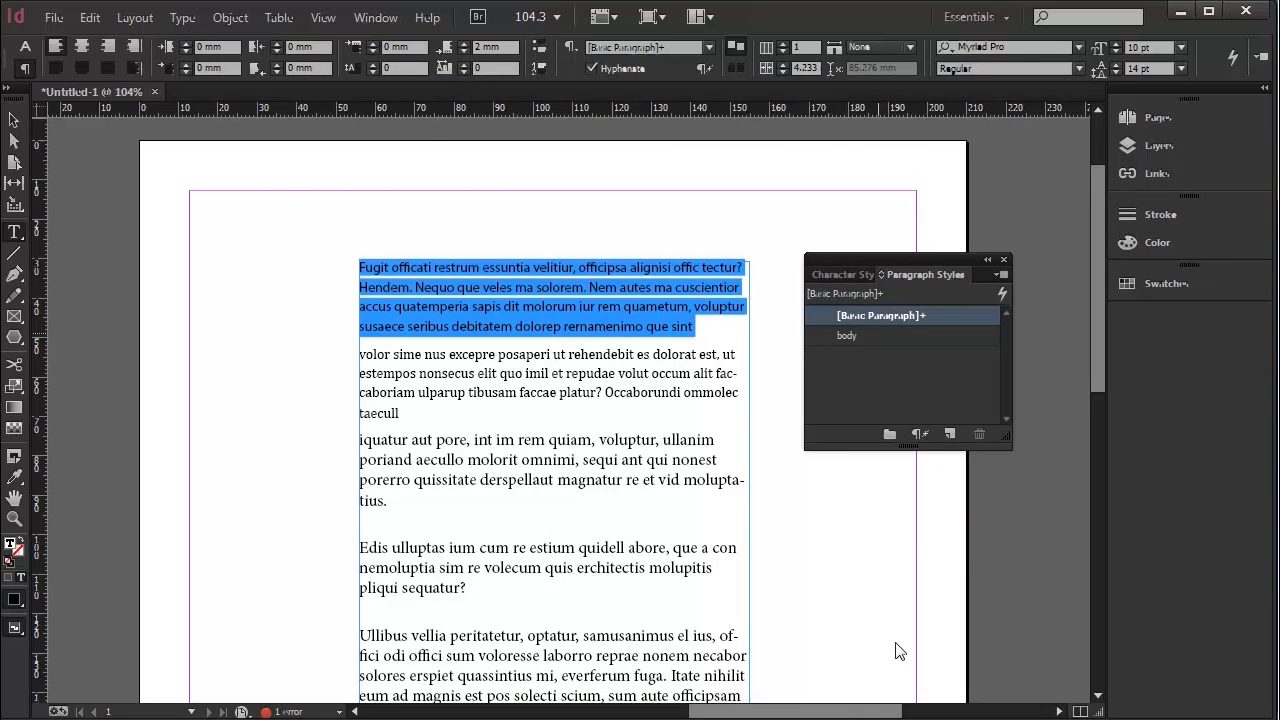
pyautogui.moveTo(888, 595)
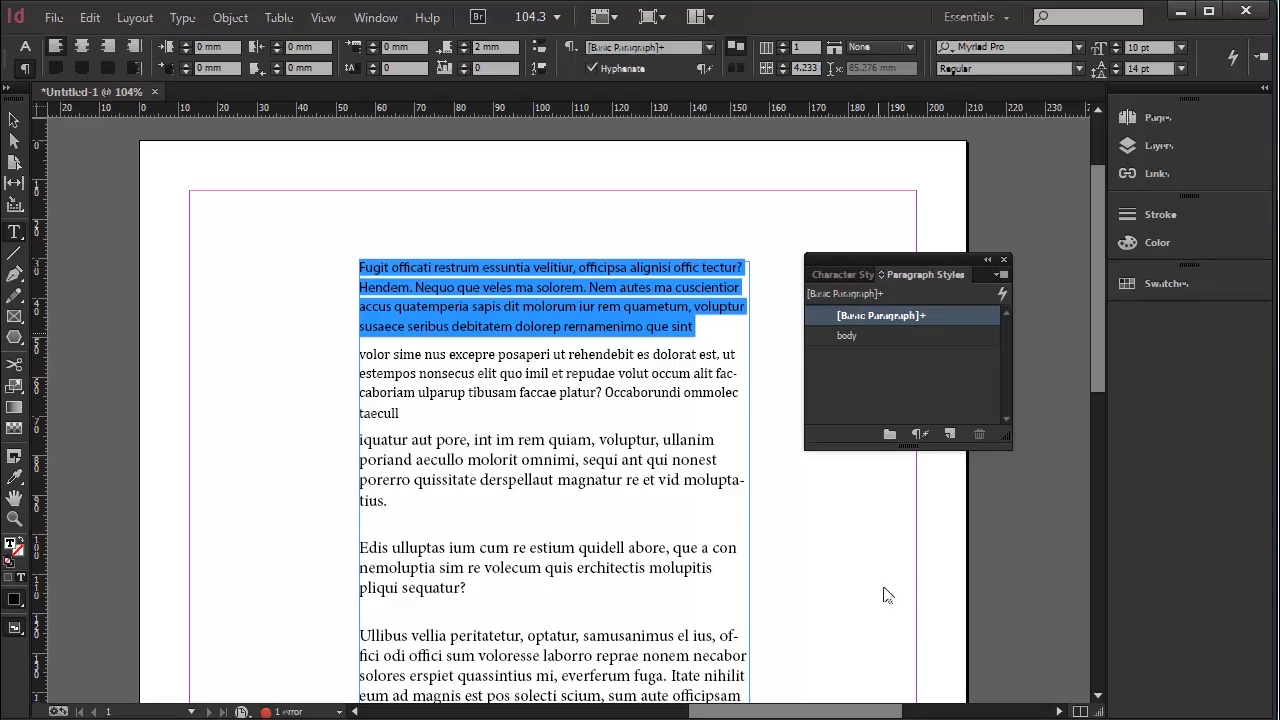
# - Create a 'body 2' style from the Cambria paragraph and apply it to that paragraph
pyautogui.click(847, 335)
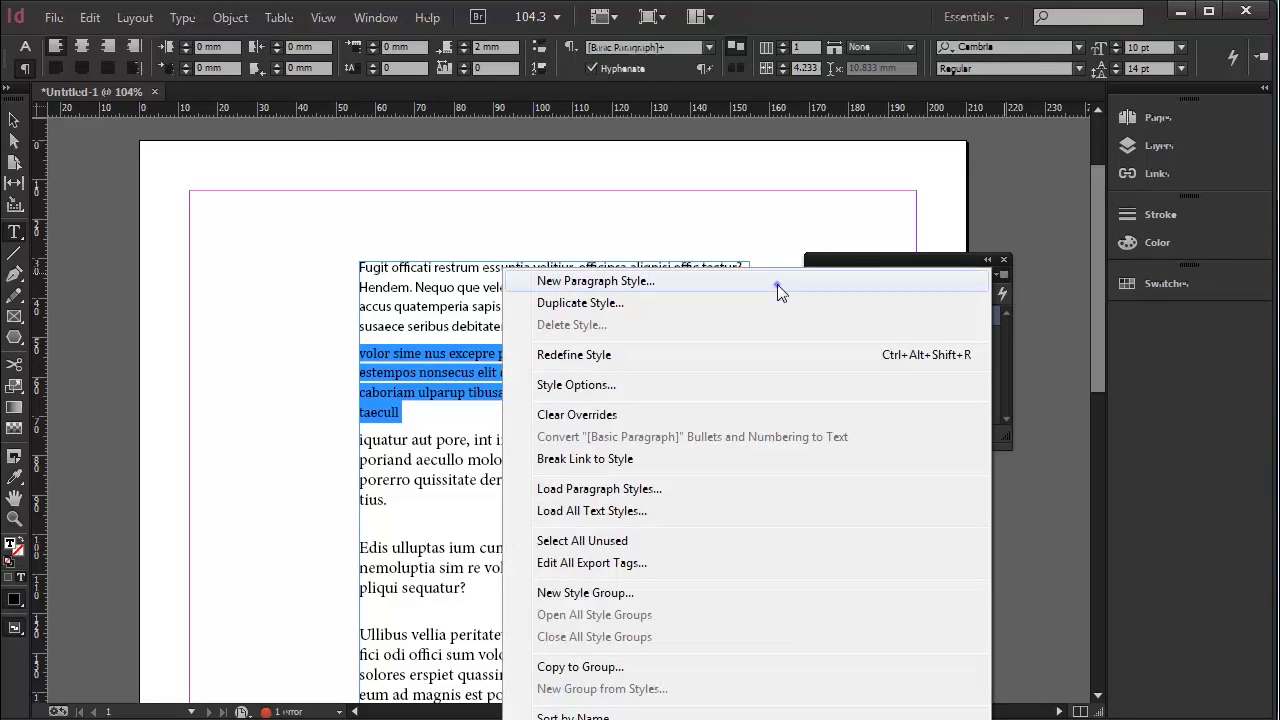
pyautogui.click(596, 280)
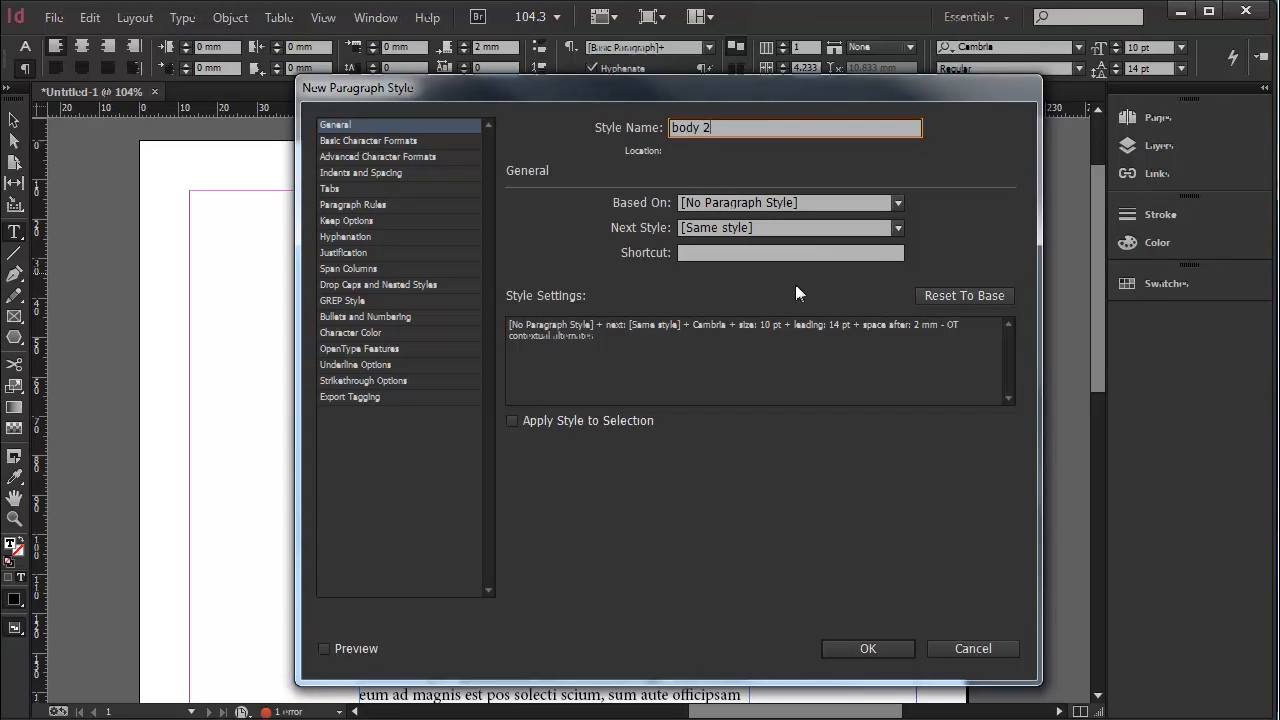
pyautogui.click(512, 421)
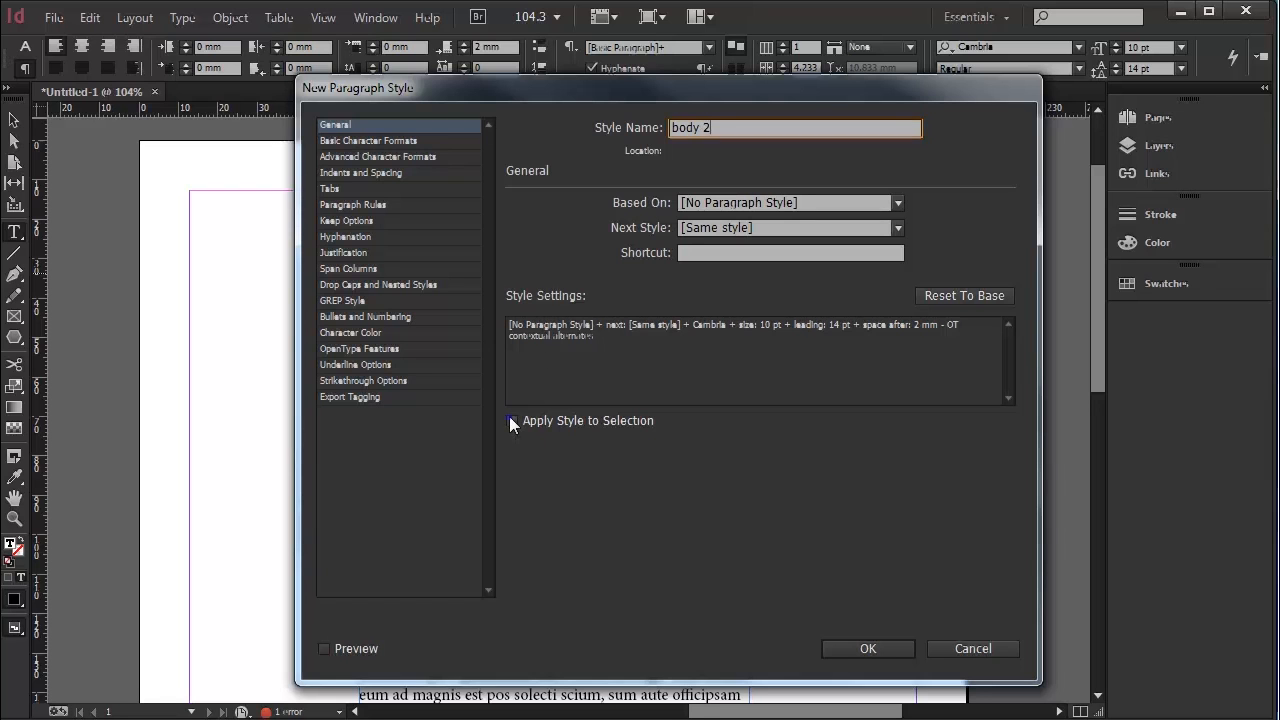
pyautogui.click(868, 649)
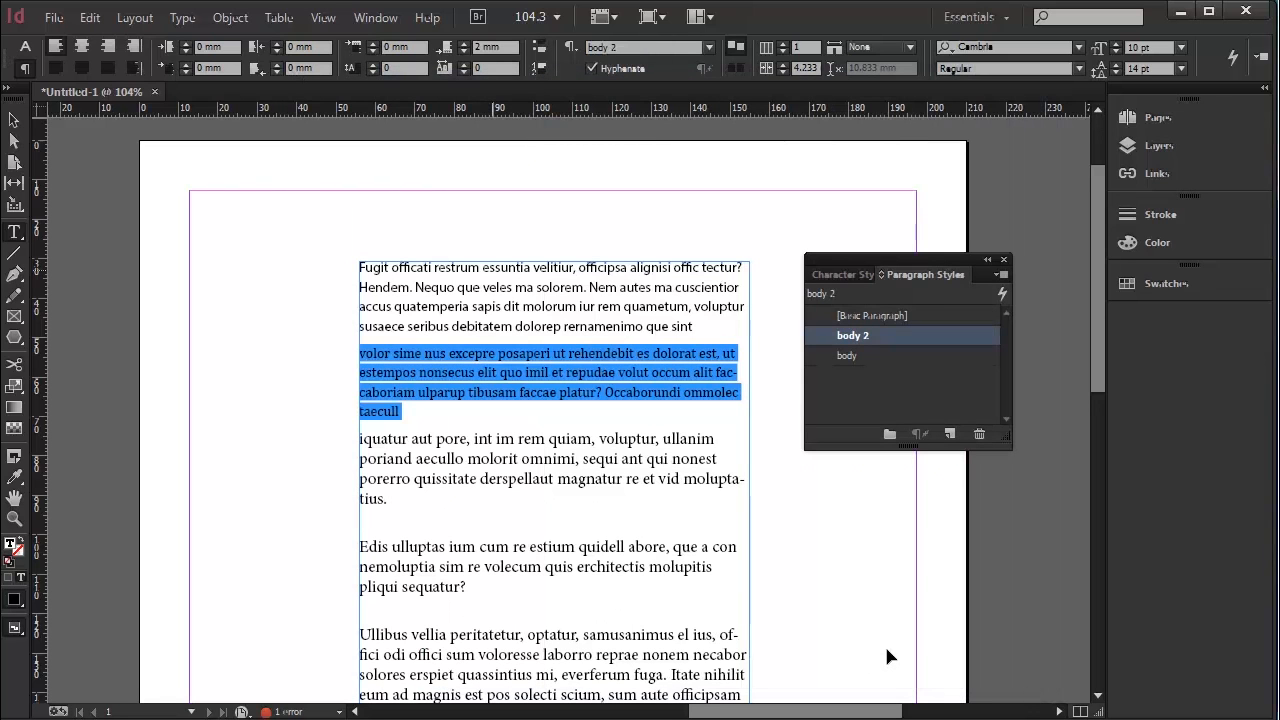
pyautogui.moveTo(856, 655)
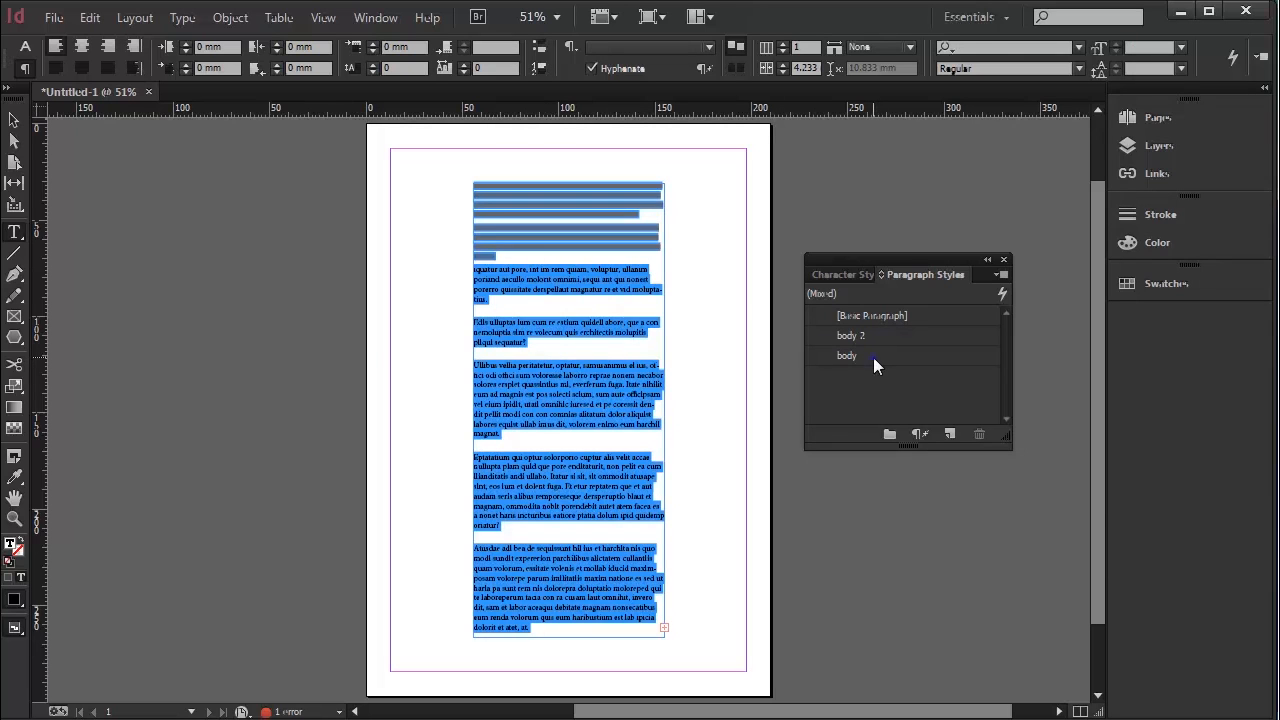
# - Apply the body style to all text and pick the second paragraph for indenting
pyautogui.click(872, 315)
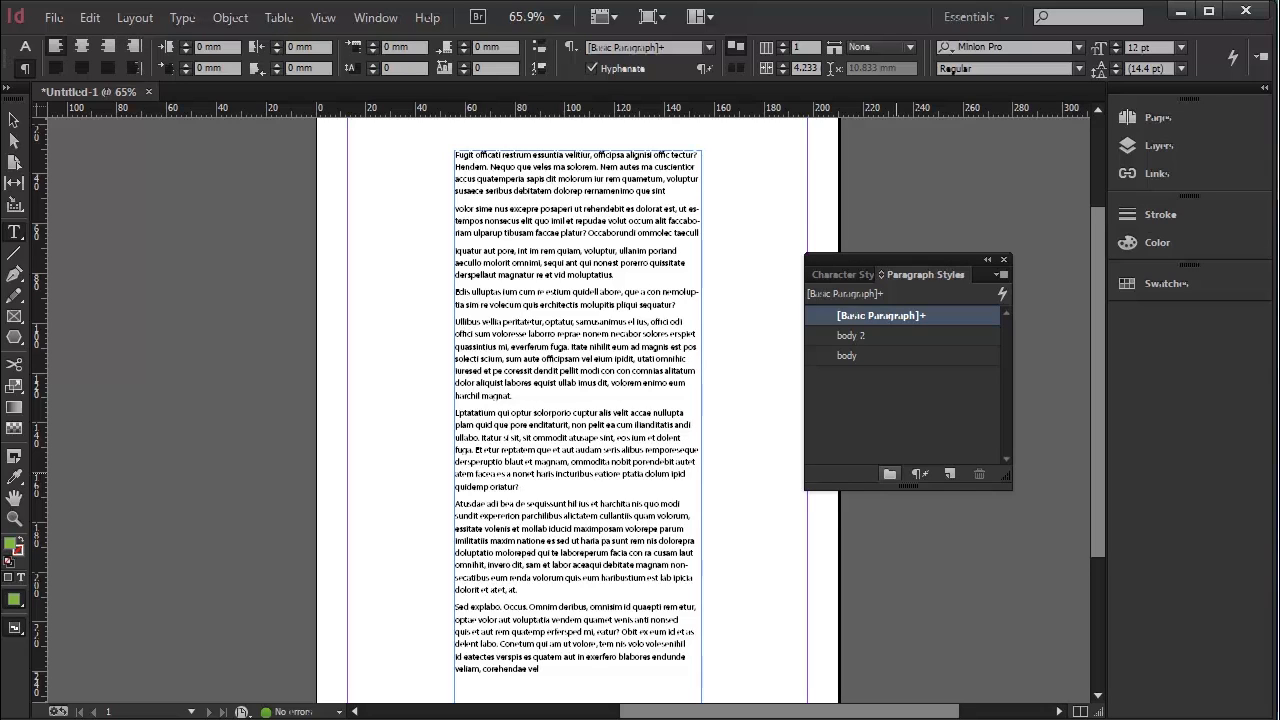
pyautogui.click(847, 355)
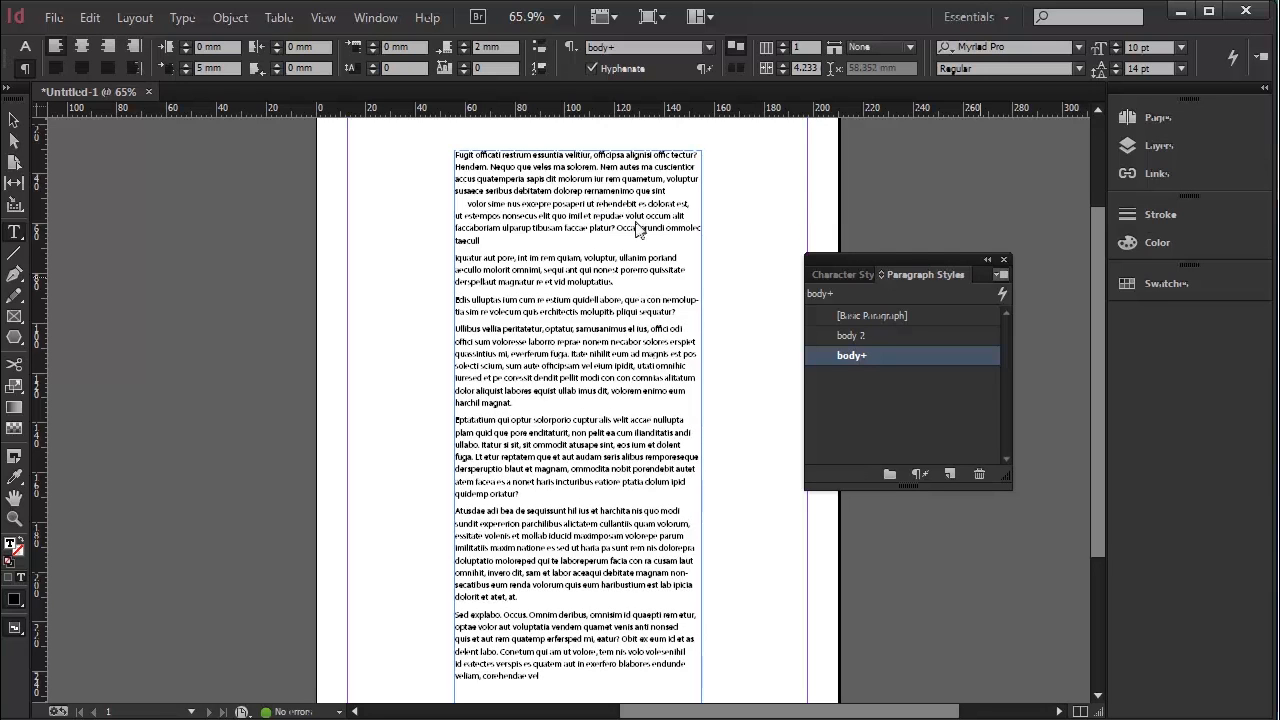
# - Create a '1st line w/ indent' style from the indented second paragraph
pyautogui.click(1001, 274)
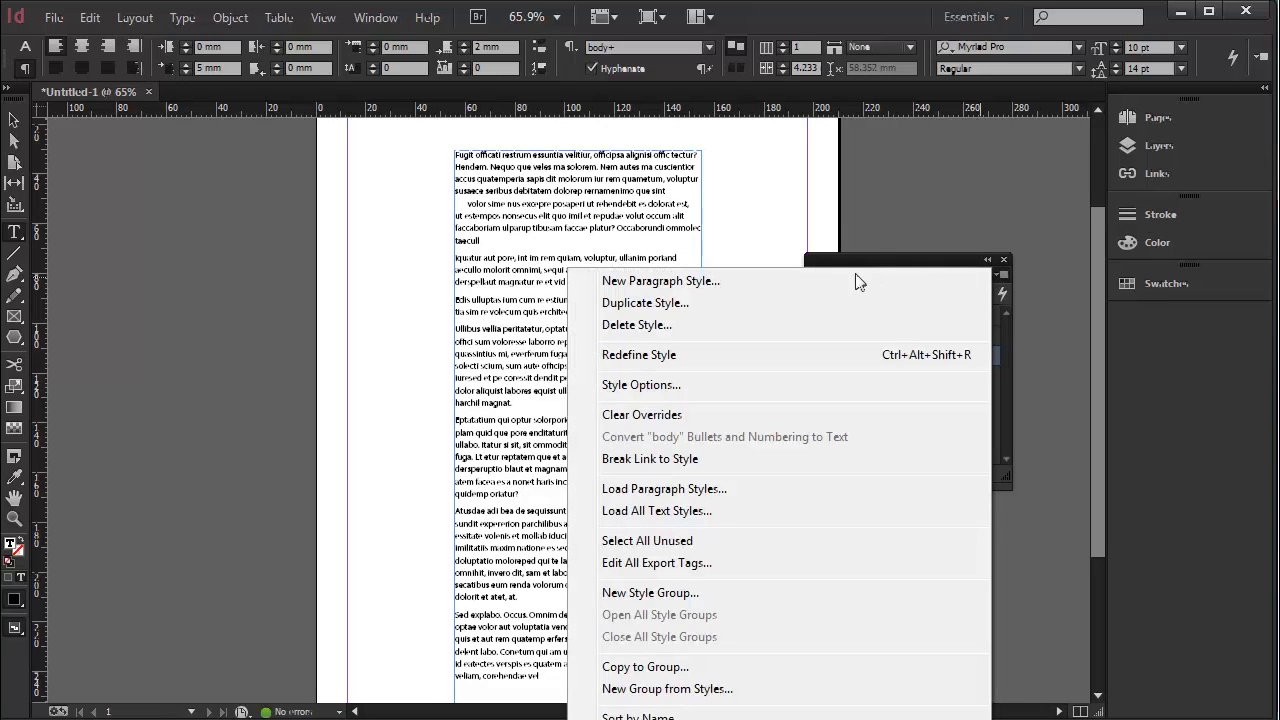
pyautogui.click(661, 280)
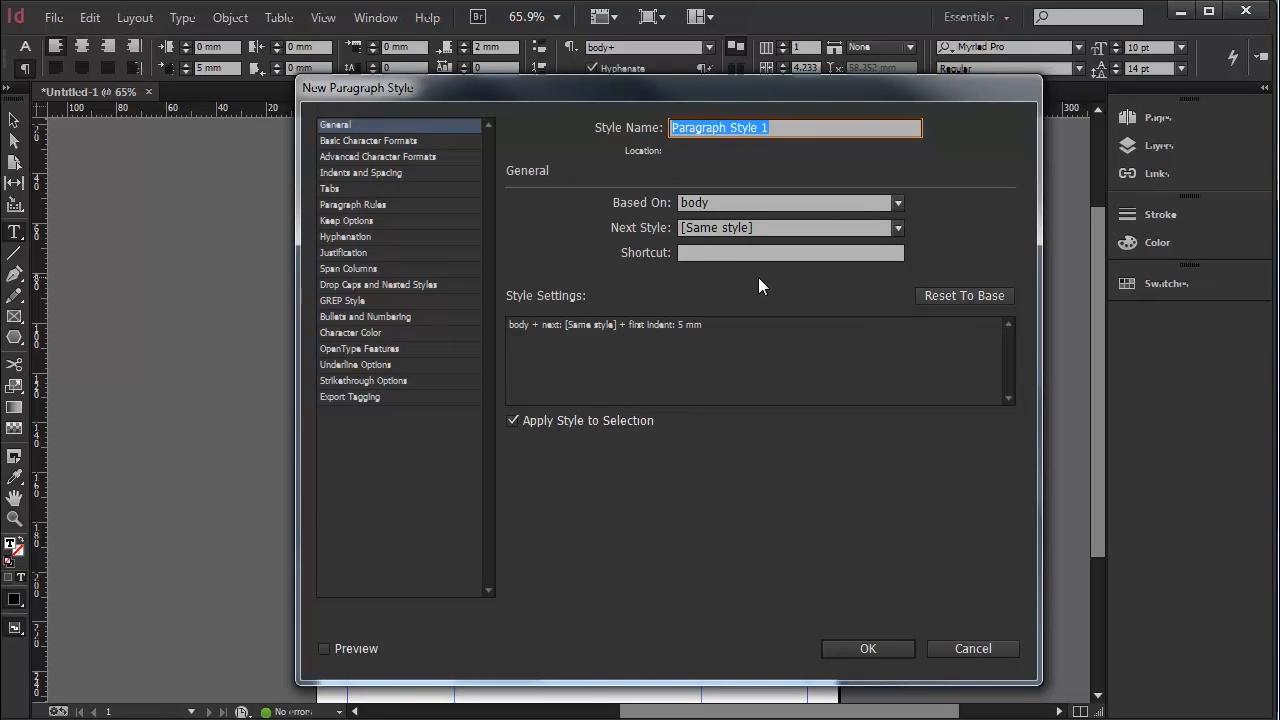
pyautogui.click(867, 648)
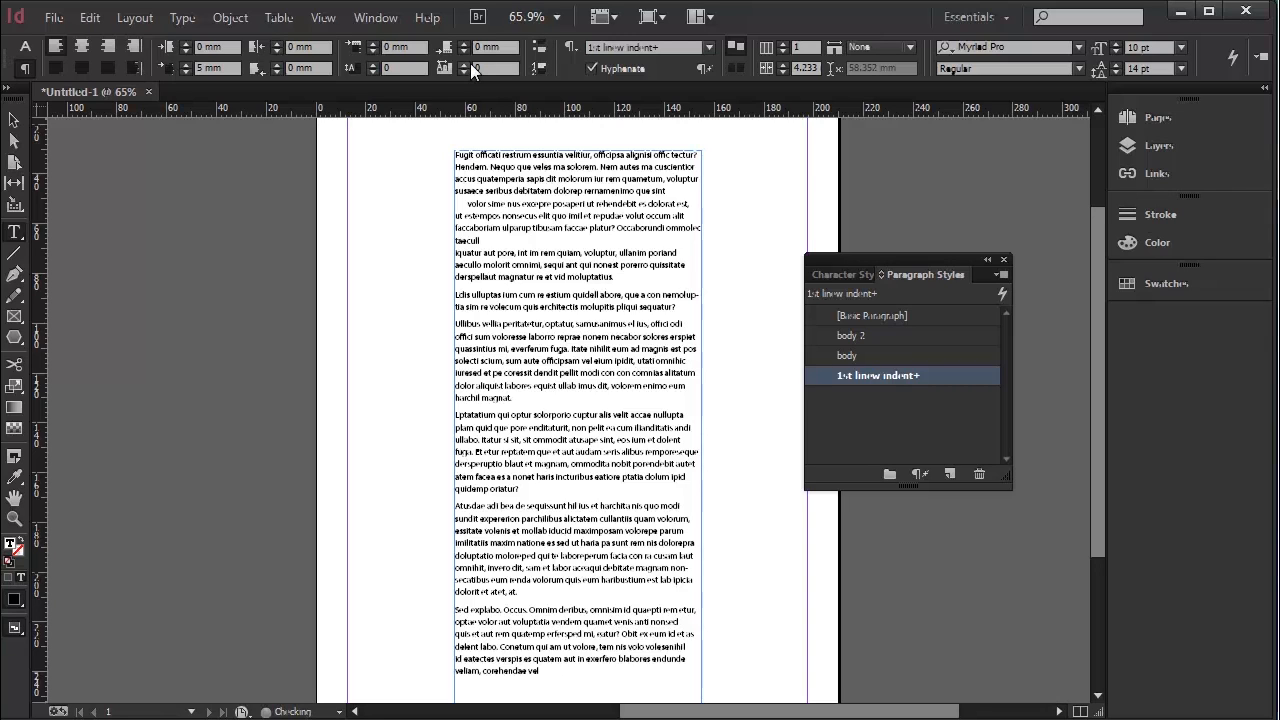
pyautogui.moveTo(927, 381)
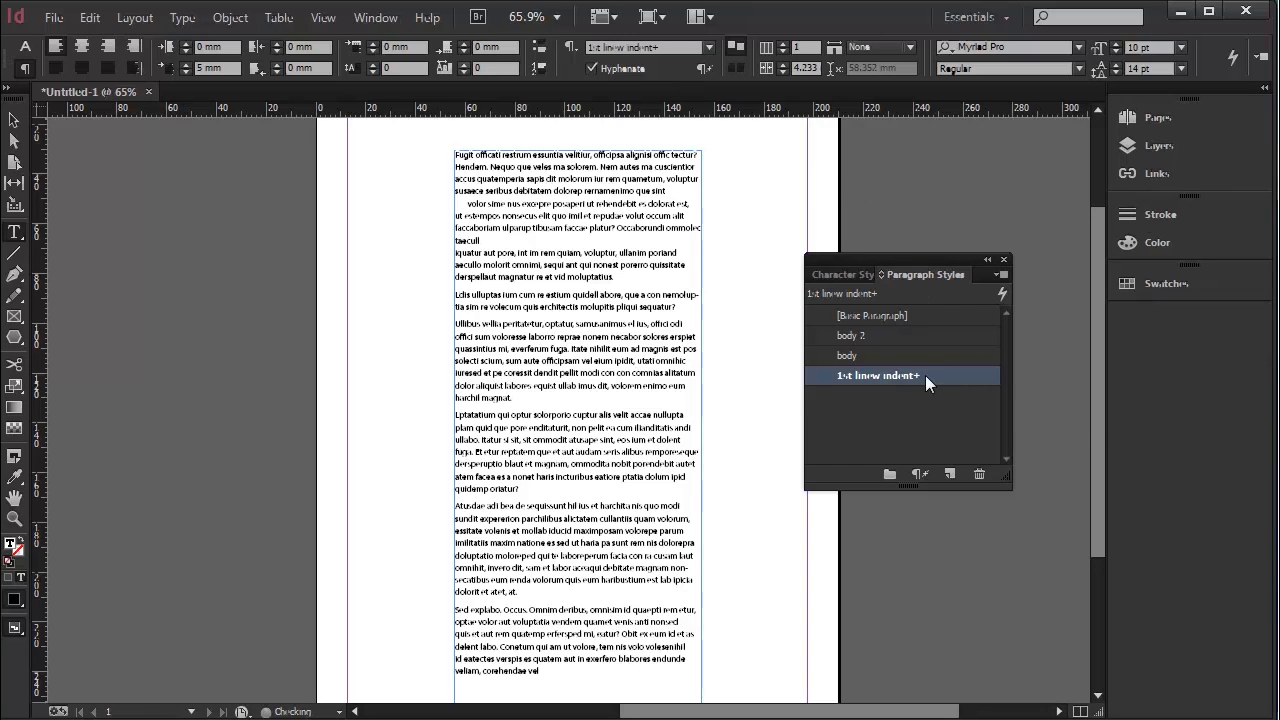
pyautogui.moveTo(927, 383)
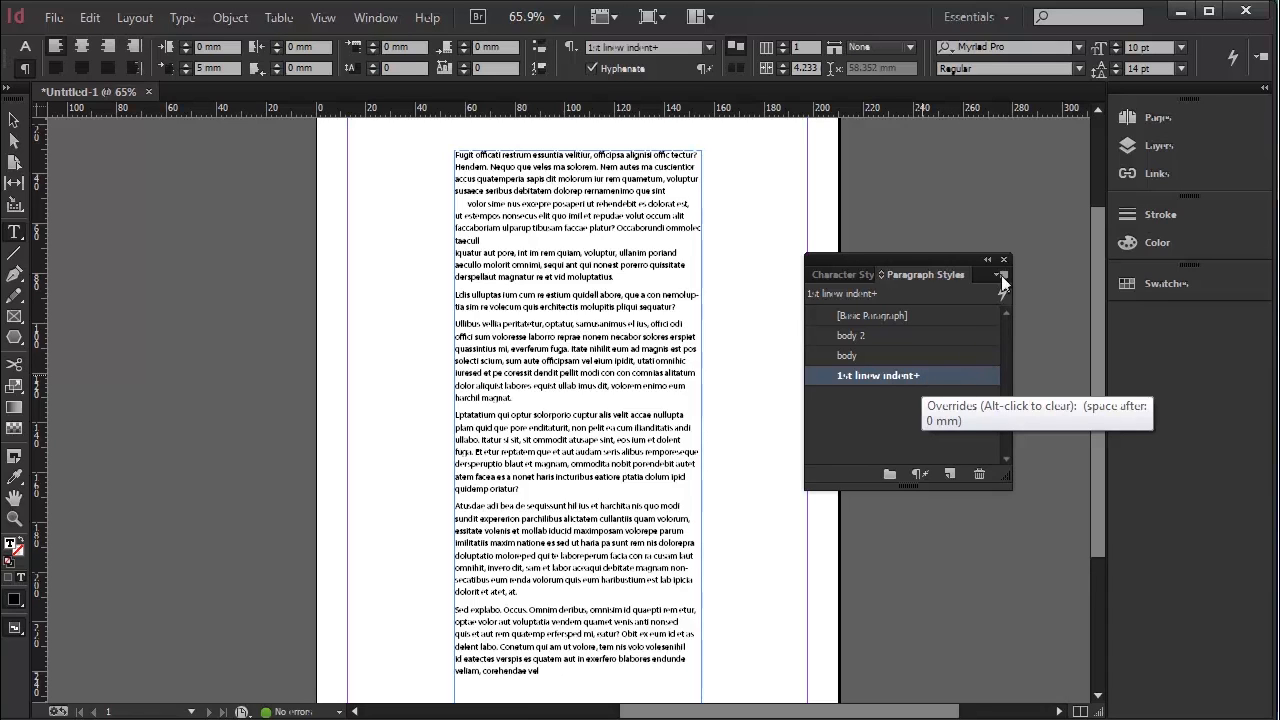
# - Clear the 1st line w/ indent style's overrides and deselect the text
pyautogui.click(1003, 274)
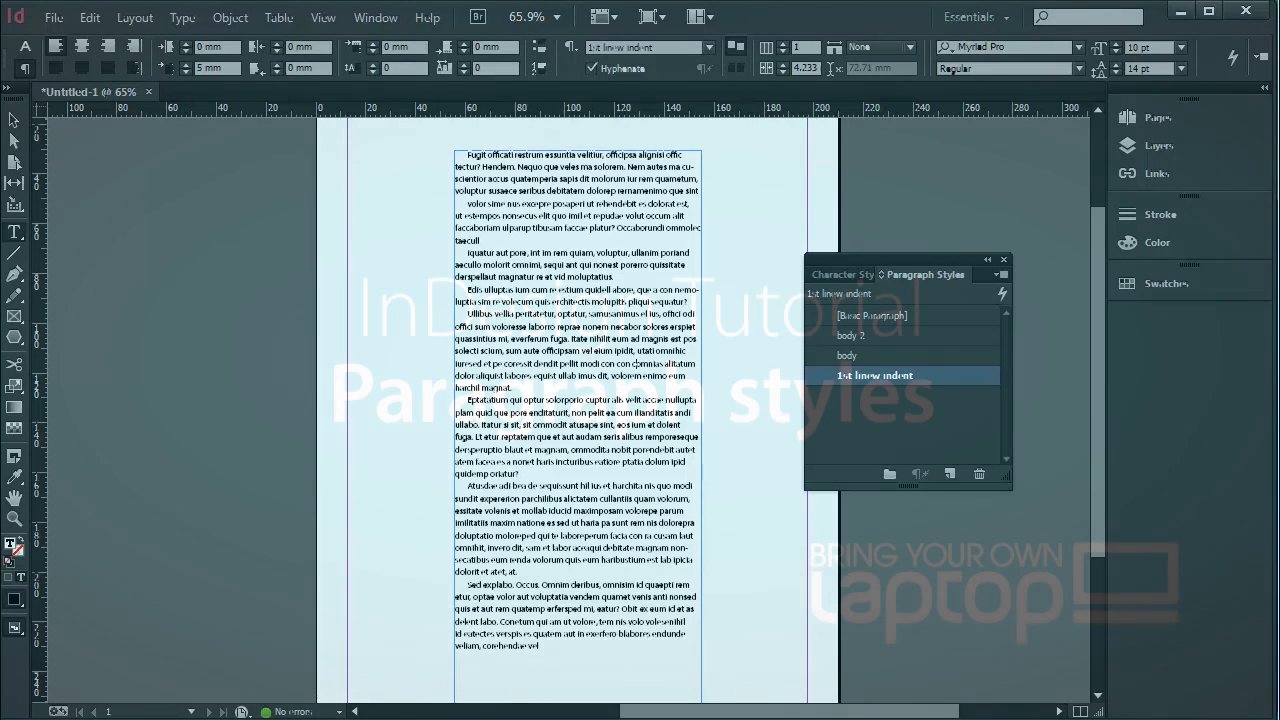
pyautogui.click(873, 315)
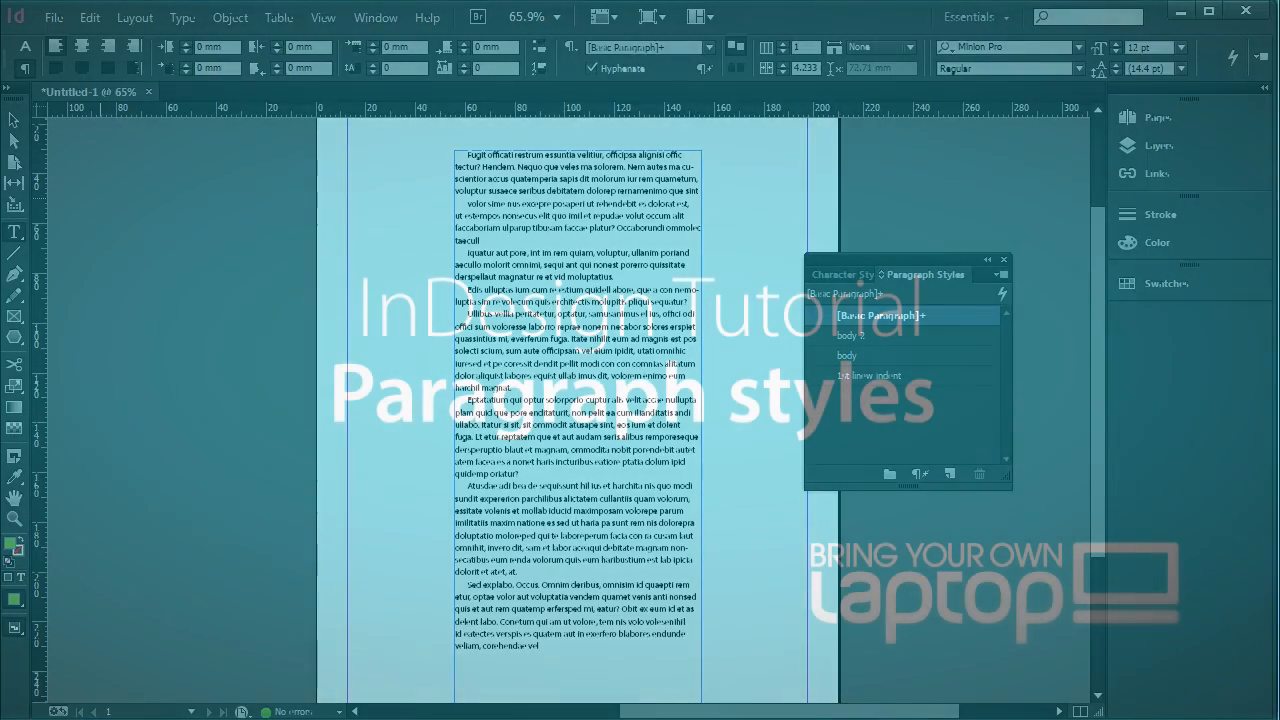